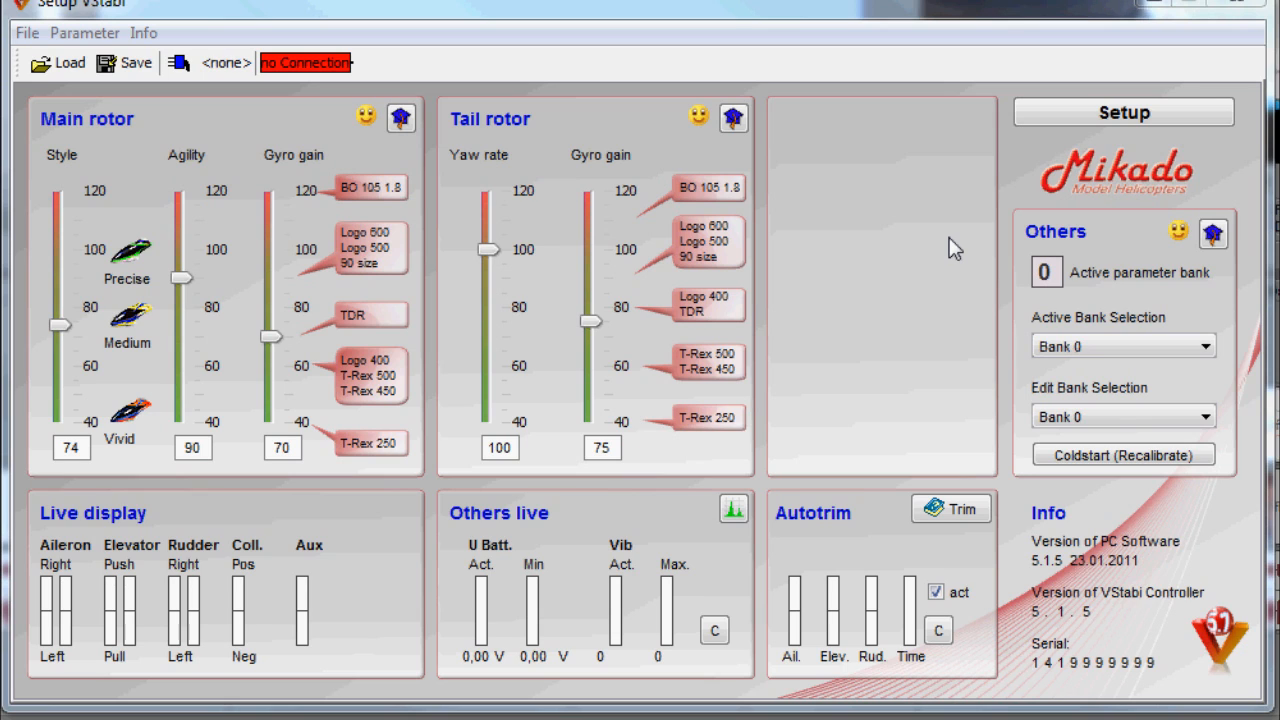
mouse_move(90, 504)
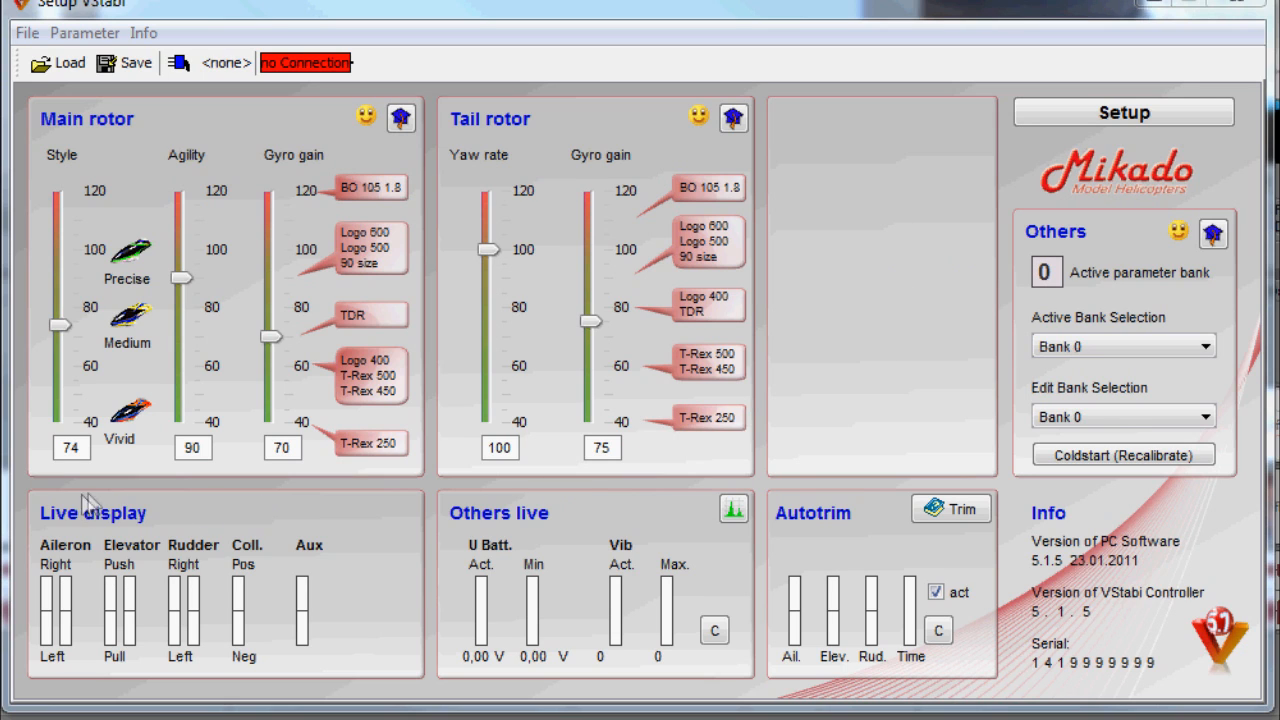
mouse_move(90, 504)
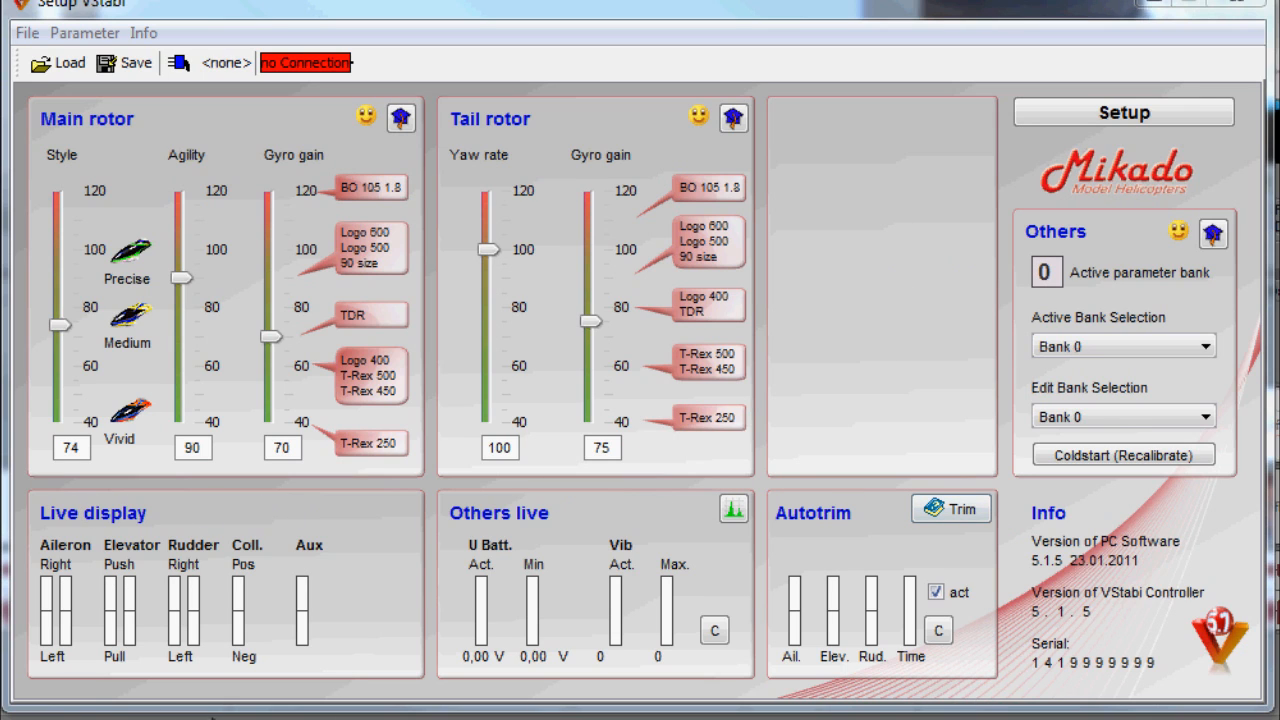
mouse_move(22, 504)
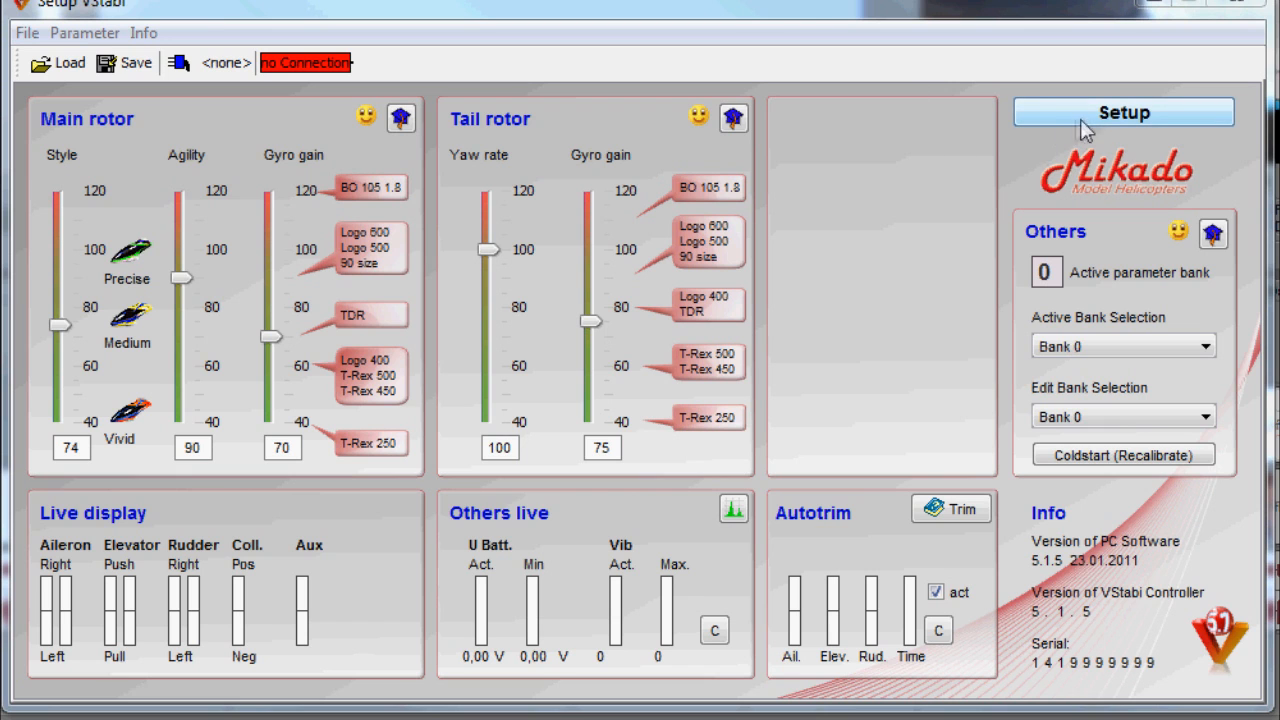
Start the setup wizard for the basic heli adjustments.
left_click(1124, 112)
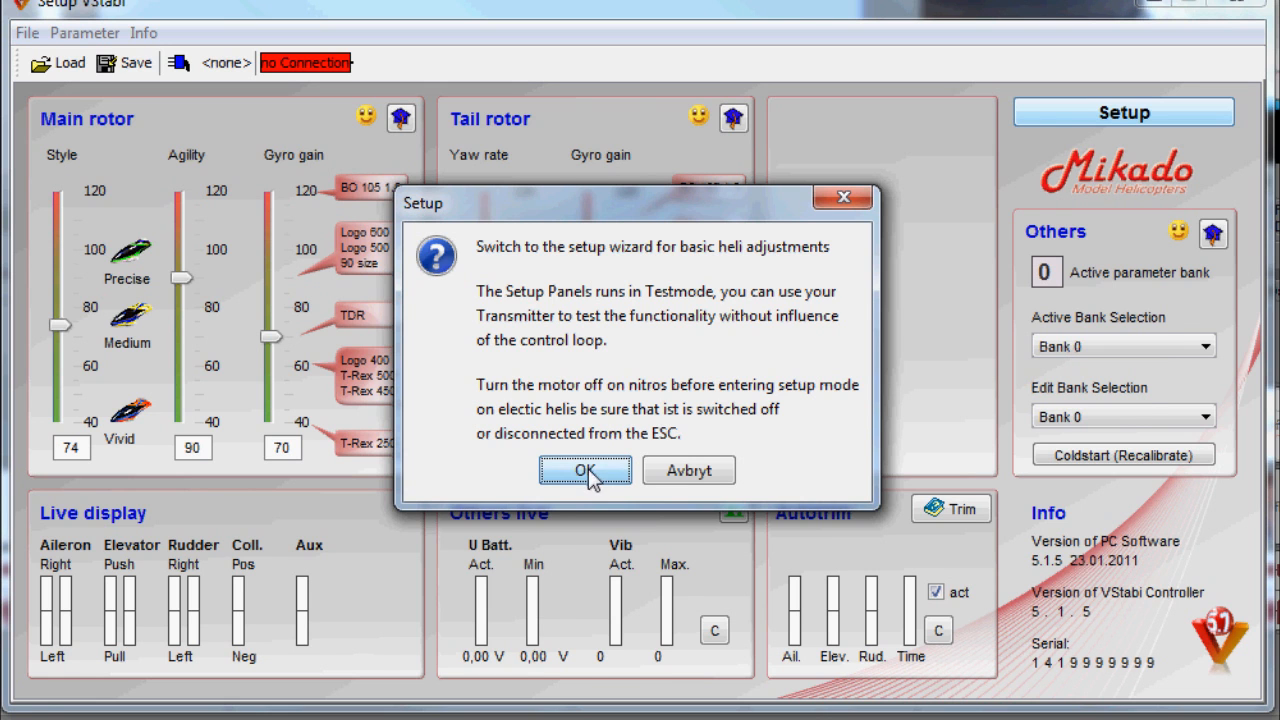
Confirm the warning prompt to switch into the connected setup wizard.
left_click(584, 470)
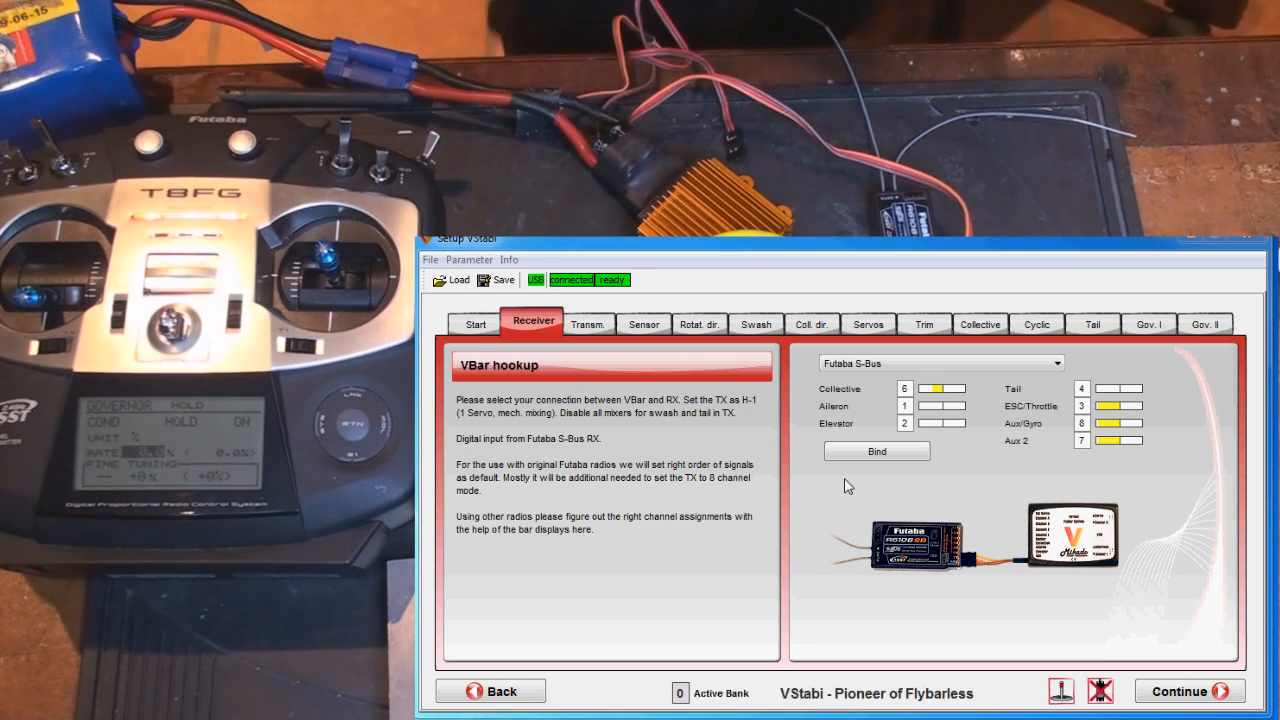
mouse_move(1078, 448)
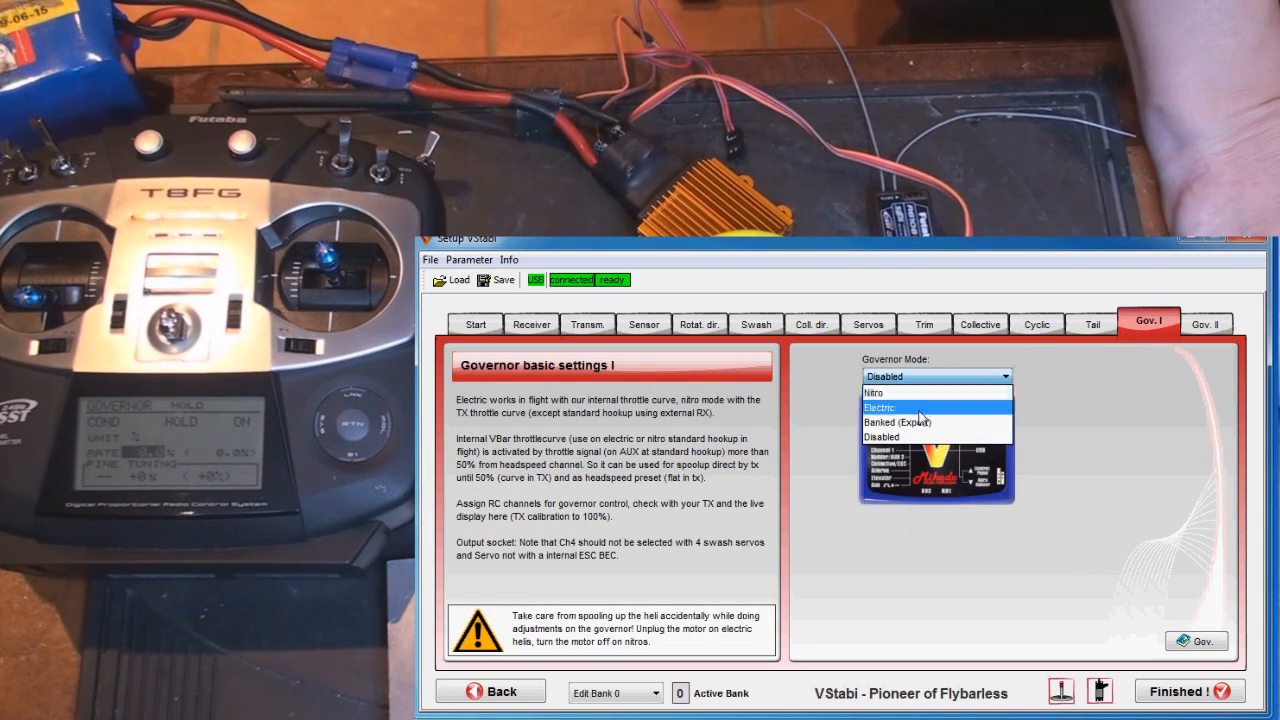
Choose Electric governor mode and reset its settings to defaults.
left_click(880, 408)
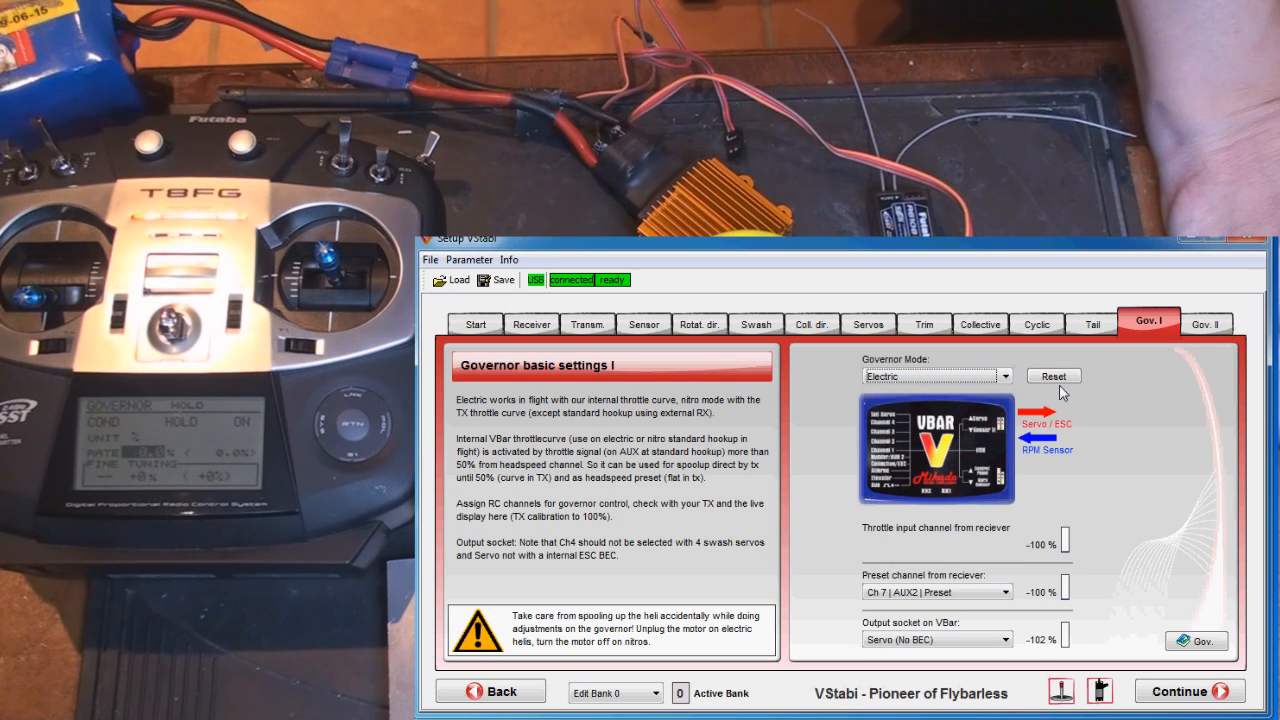
left_click(1052, 376)
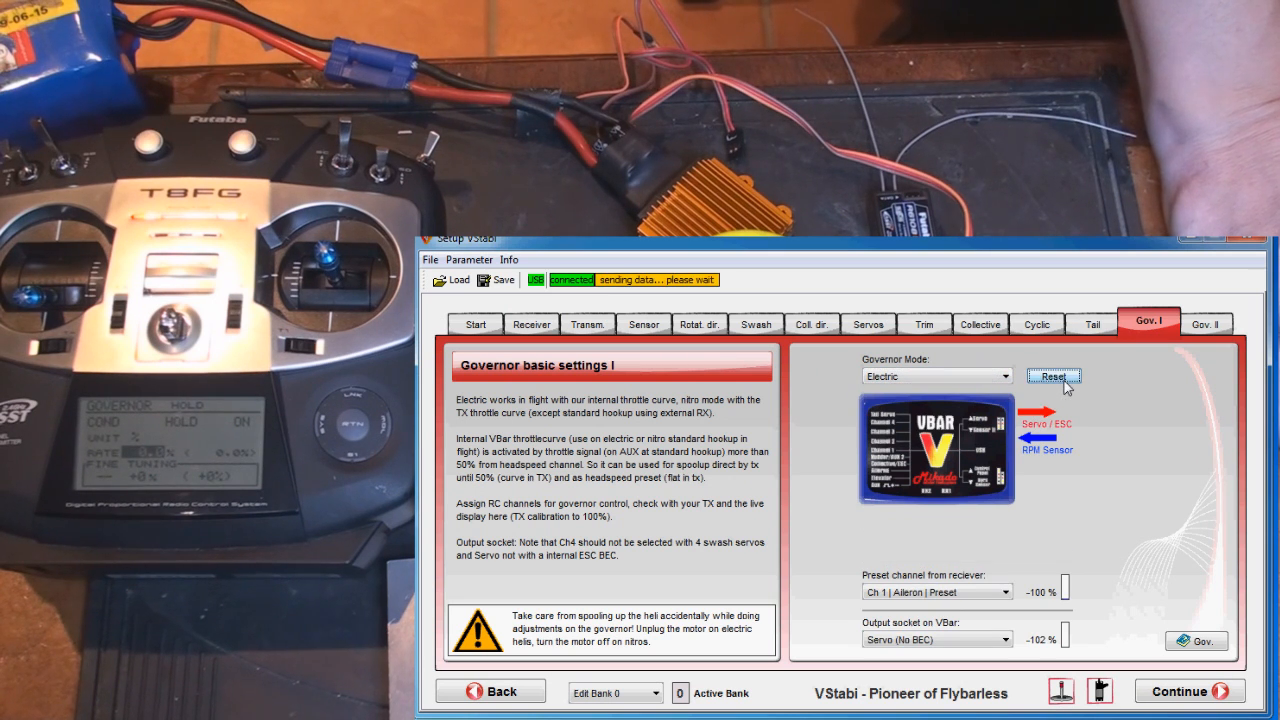
left_click(1052, 376)
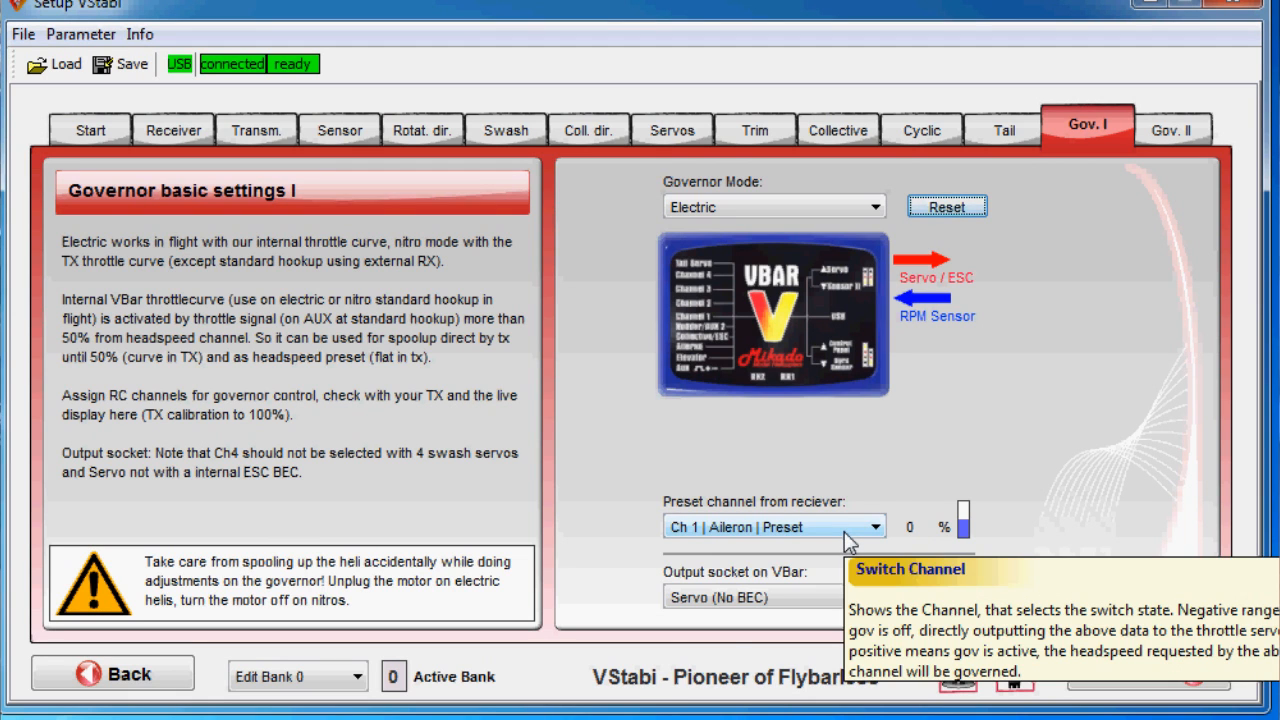
Select Ch 7 | AUX2 | Preset as the governor preset channel from the receiver.
left_click(876, 526)
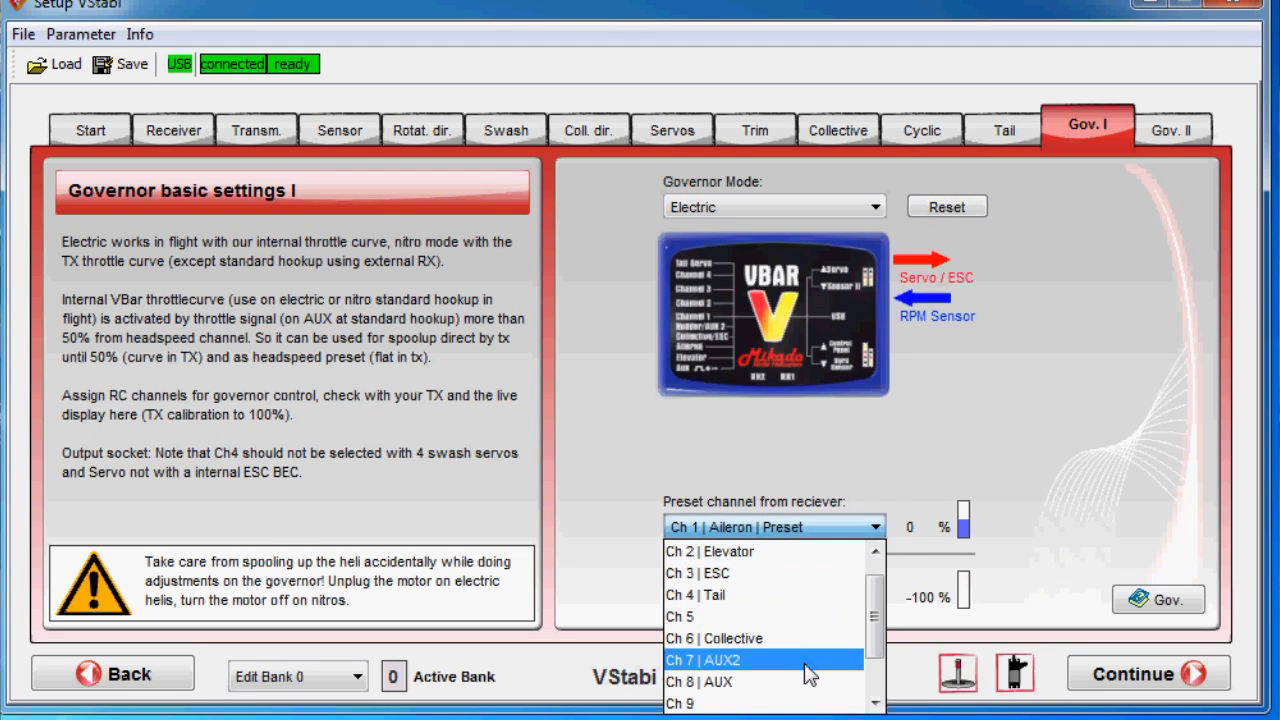
left_click(710, 660)
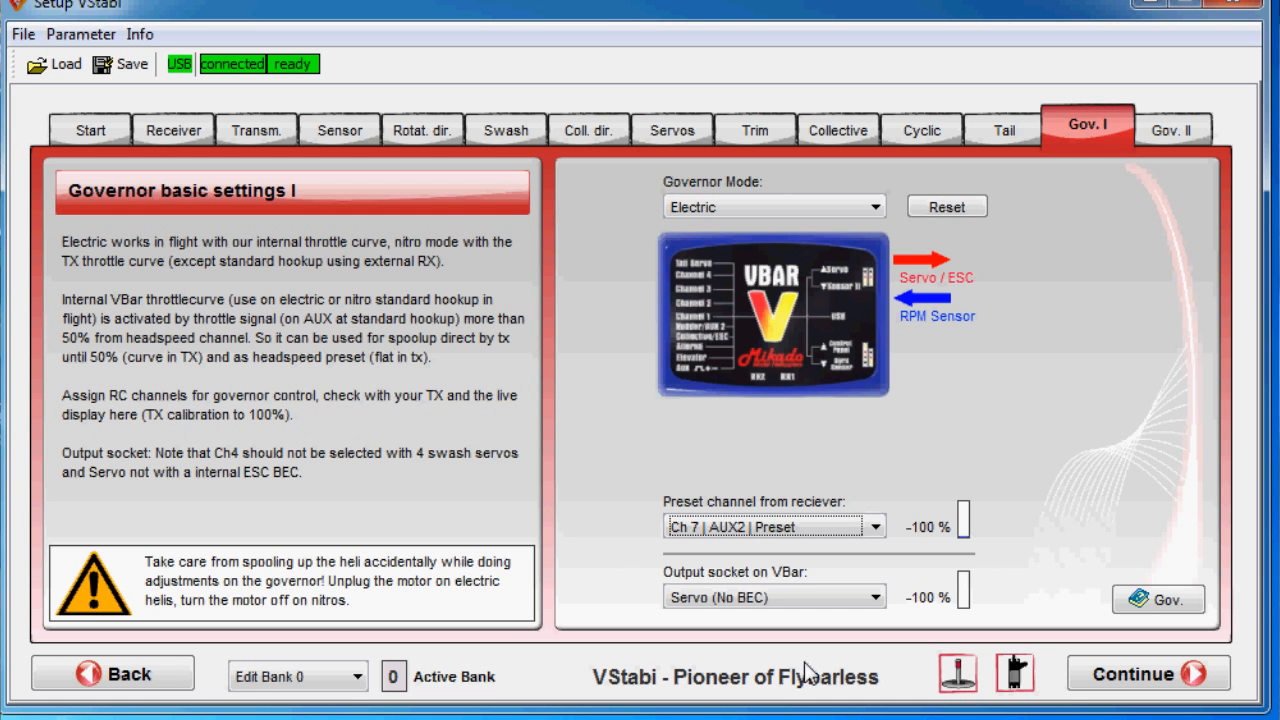
Route the governor output socket on the VBar to Collective / ESC.
left_click(876, 596)
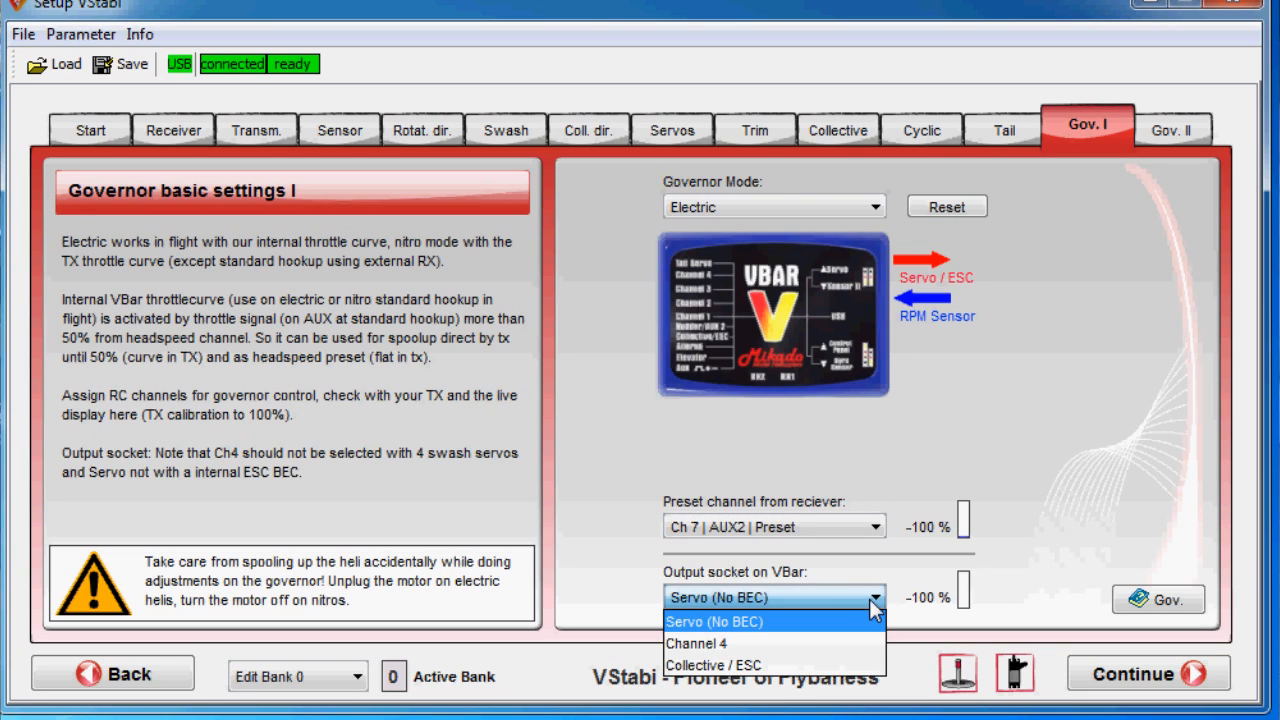
mouse_move(758, 636)
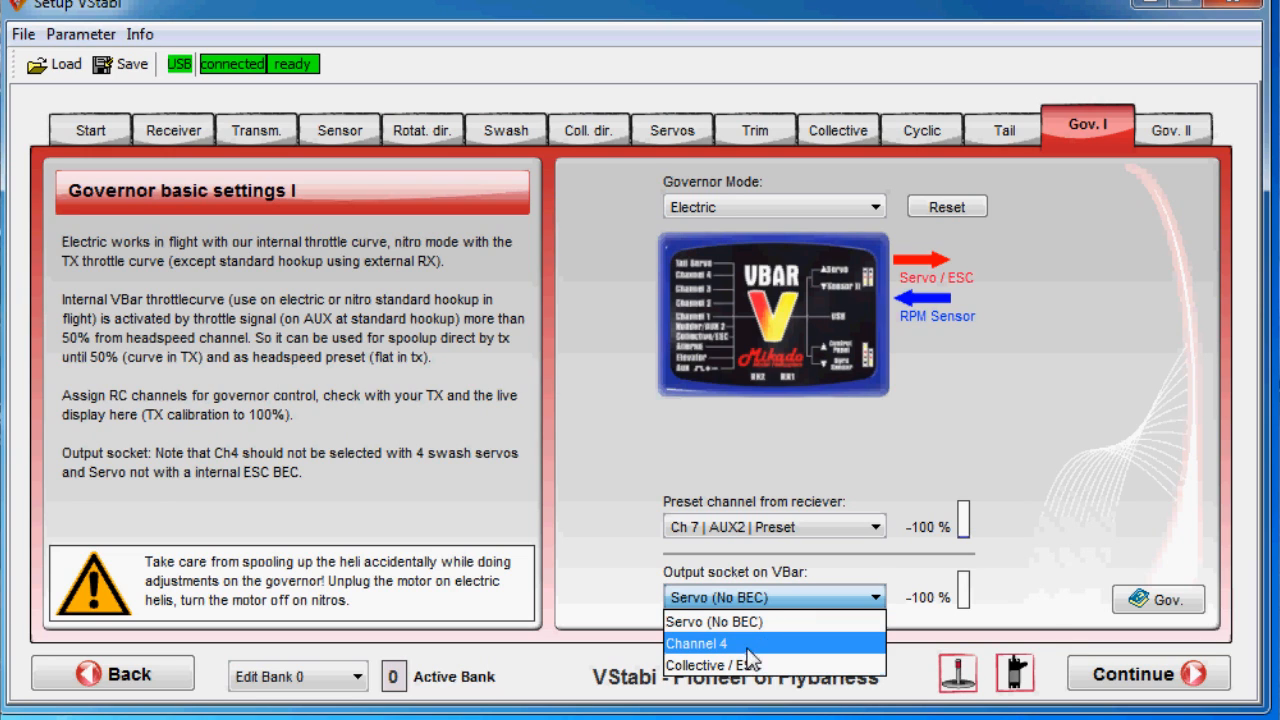
mouse_move(744, 664)
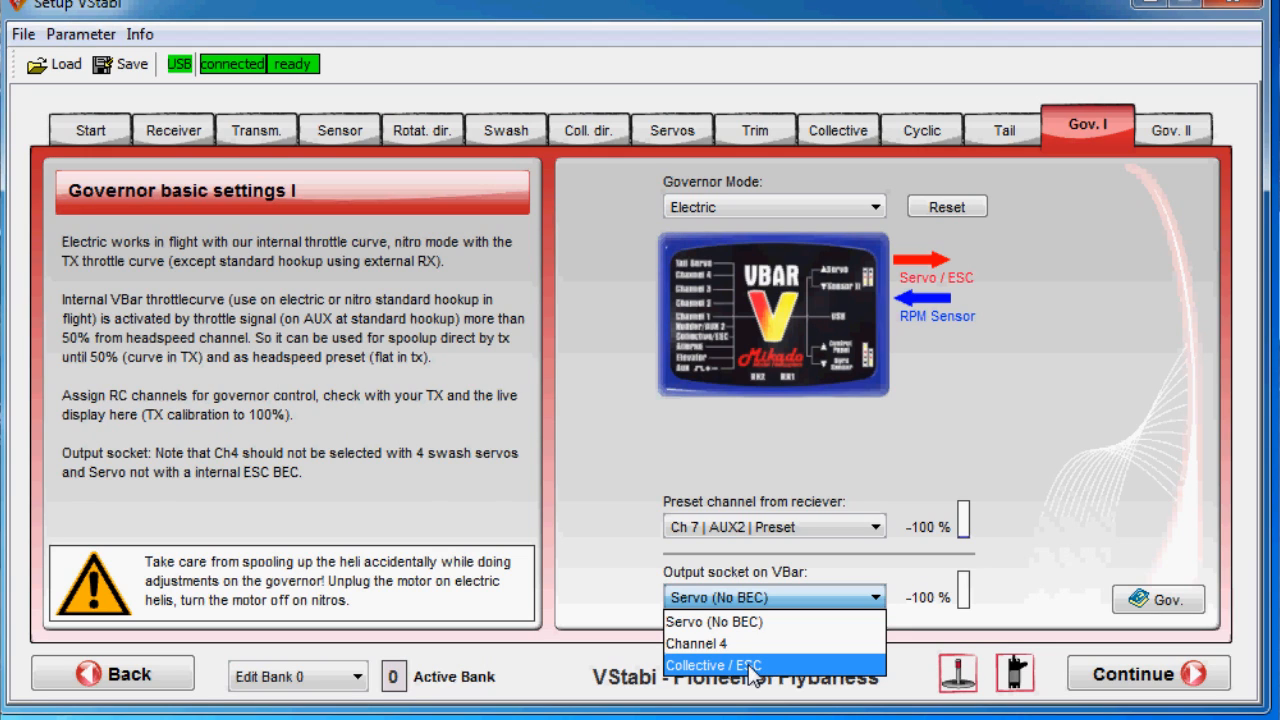
mouse_move(752, 662)
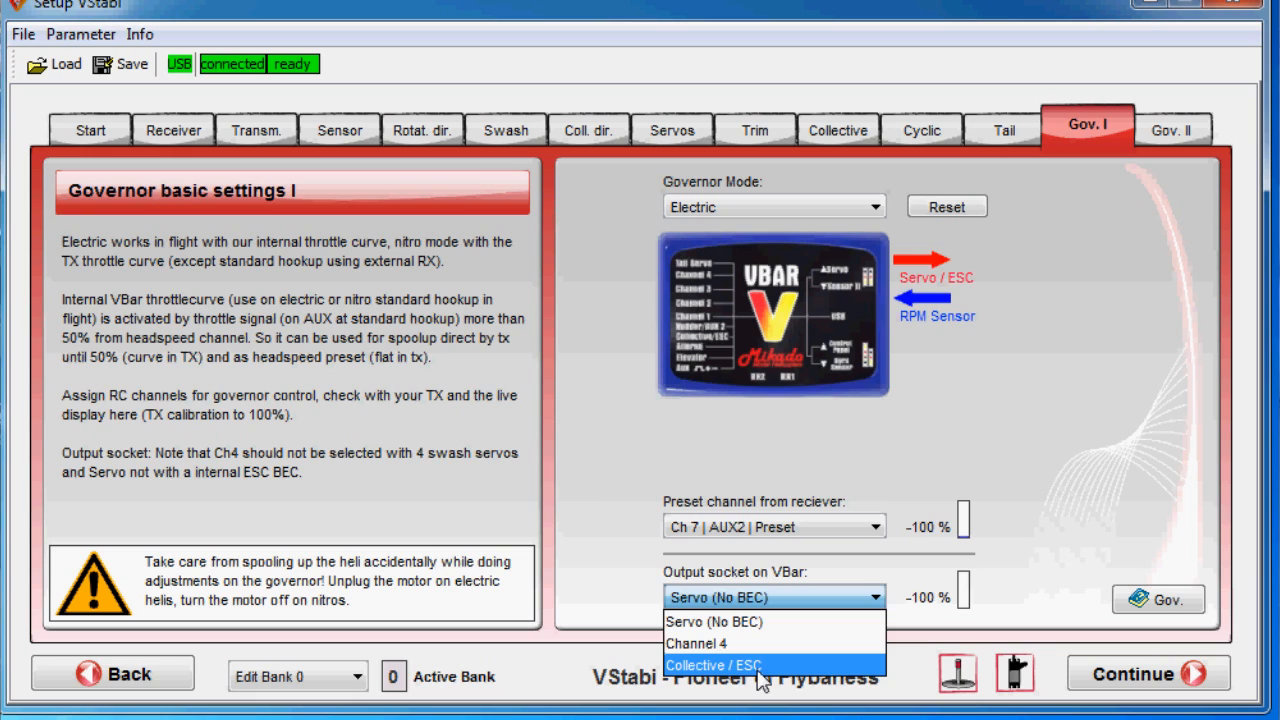
left_click(712, 664)
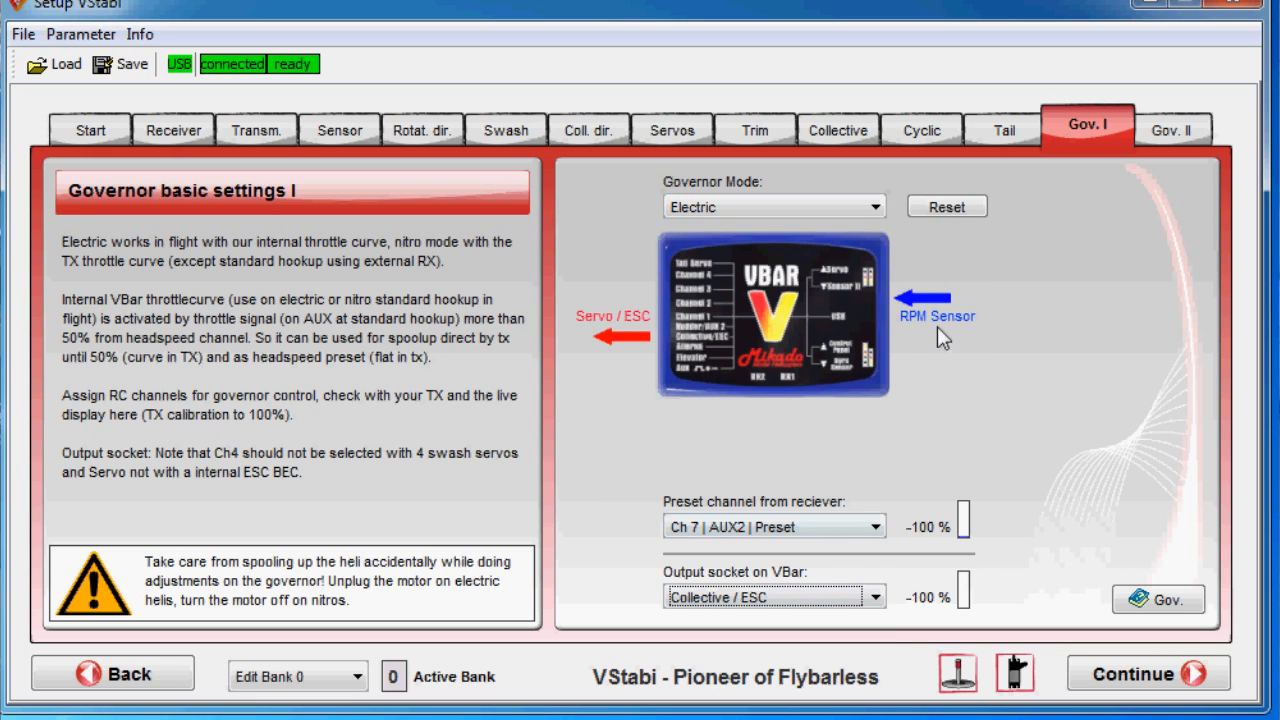
mouse_move(636, 342)
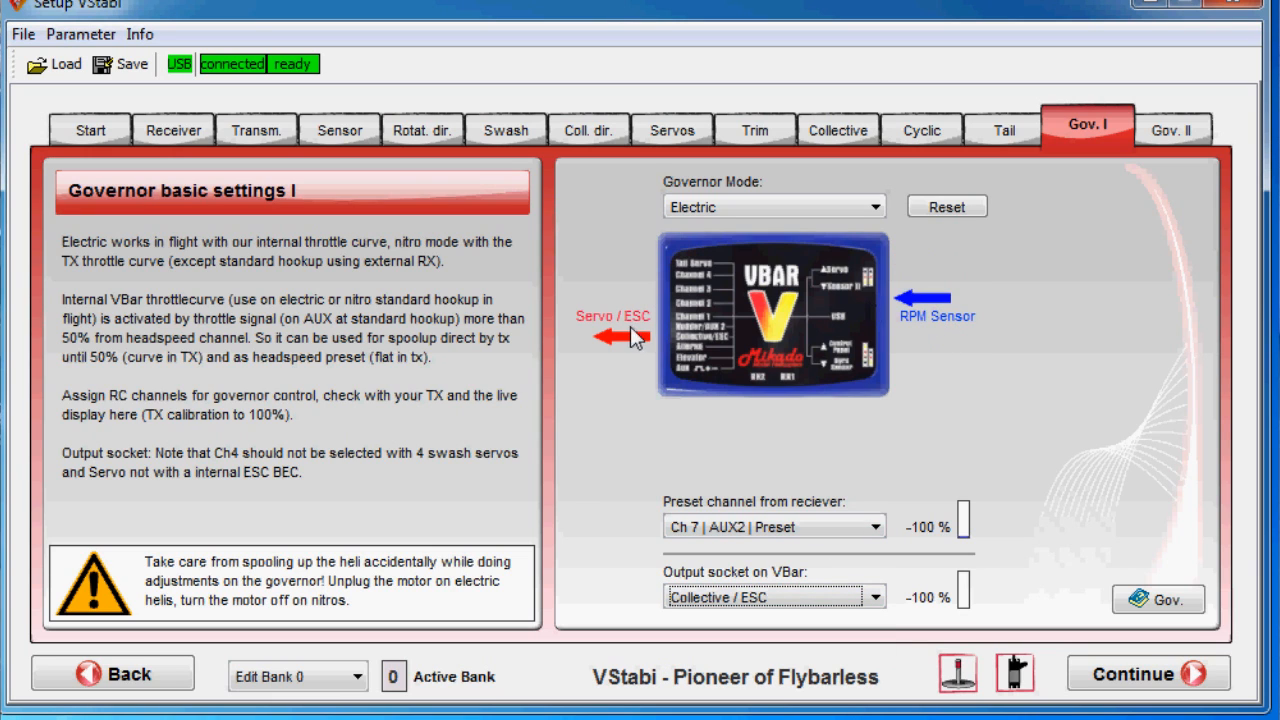
mouse_move(628, 344)
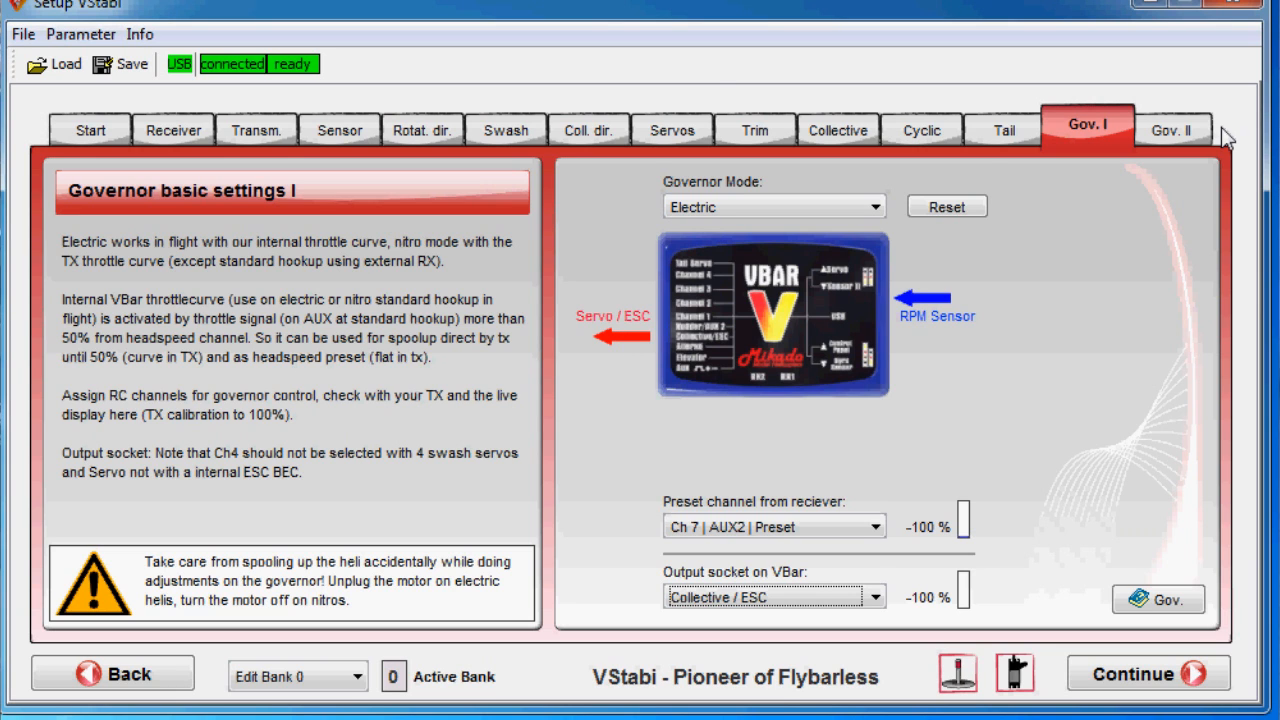
mouse_move(1196, 140)
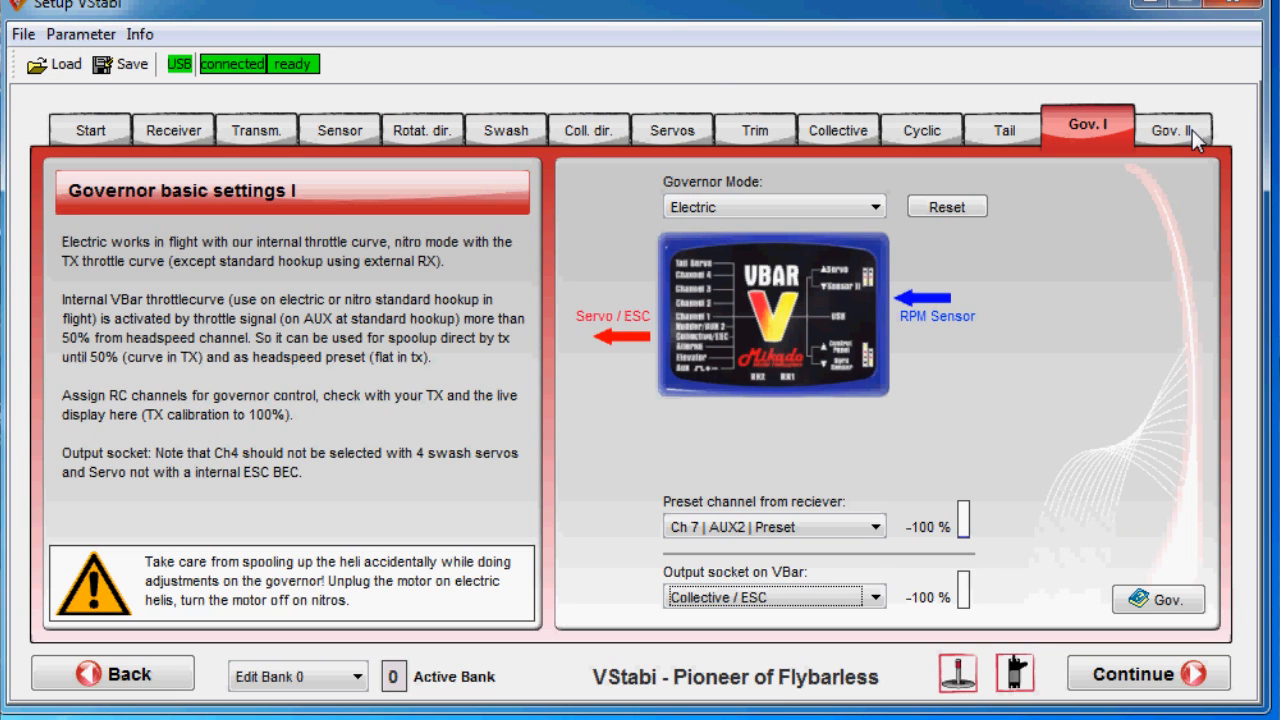
left_click(1176, 128)
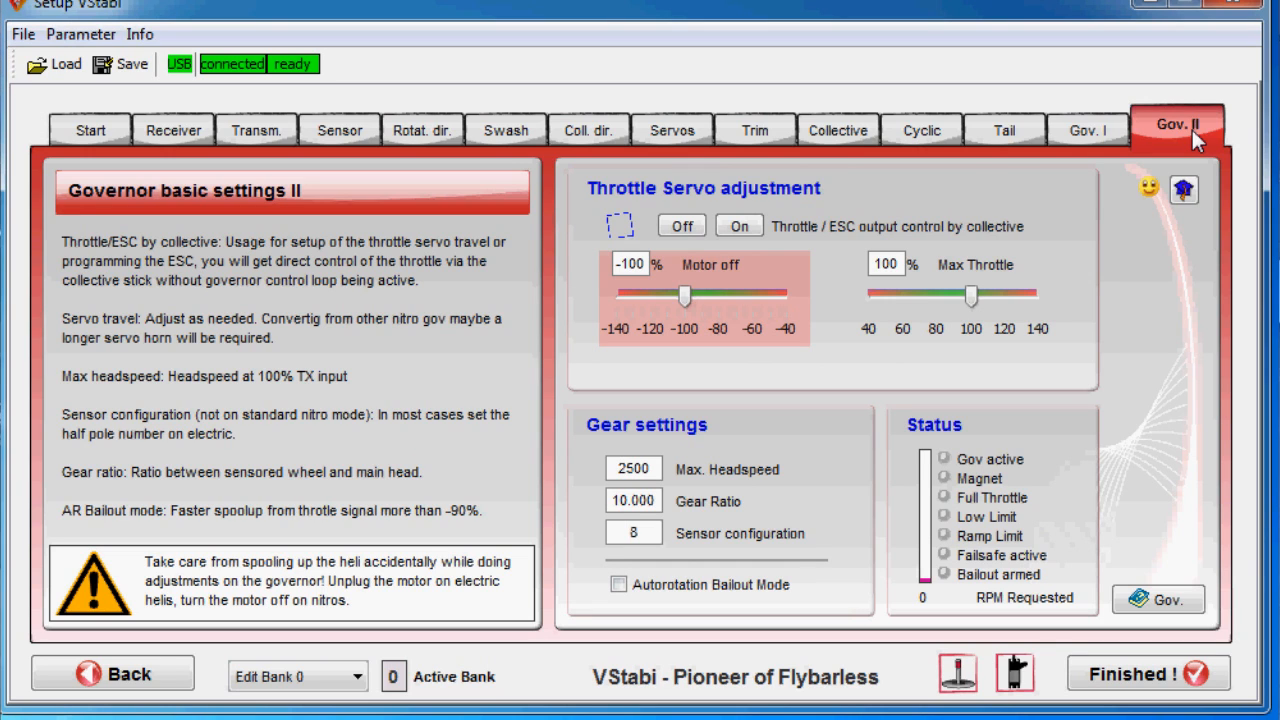
mouse_move(578, 204)
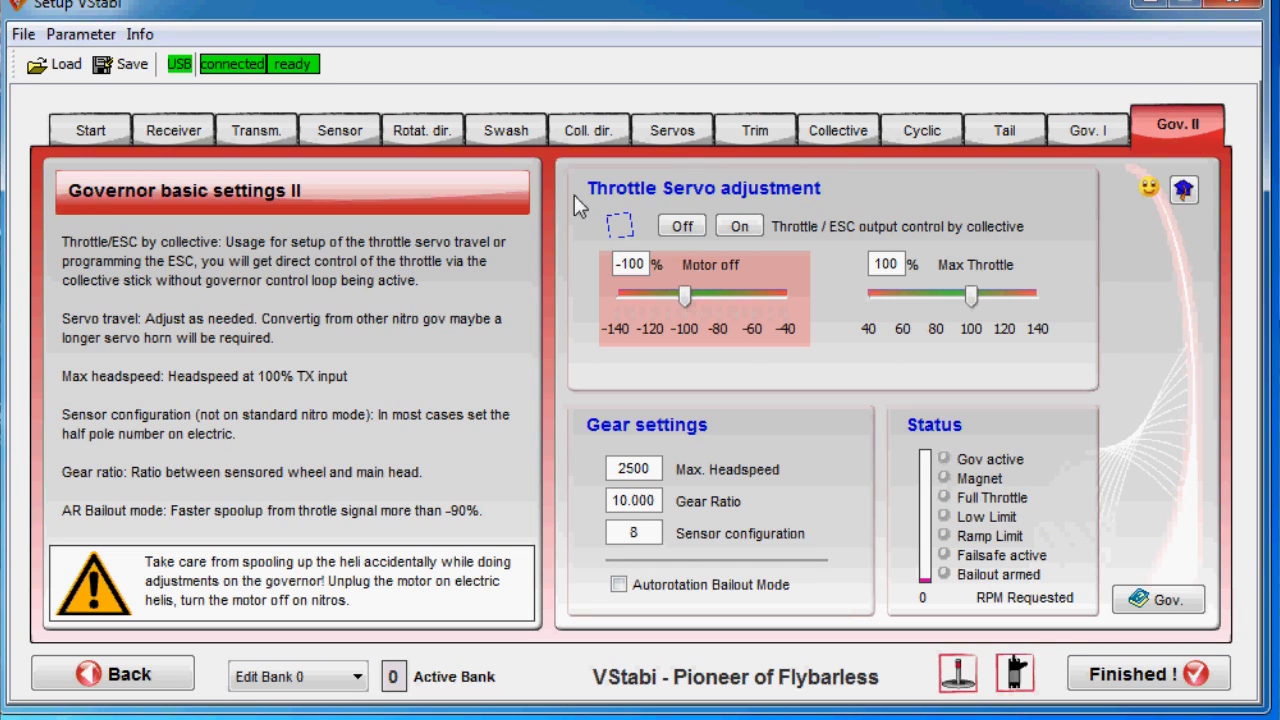
mouse_move(738, 224)
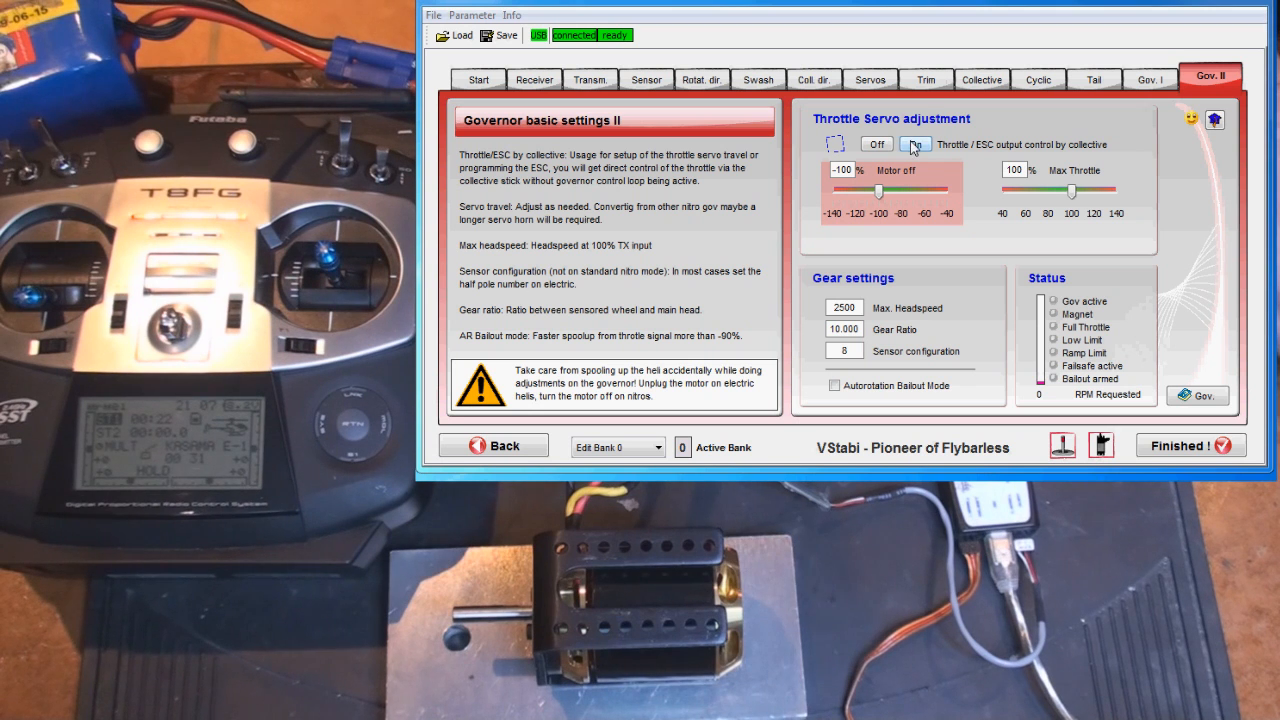
Switch on direct throttle control by the collective stick and confirm it.
left_click(912, 144)
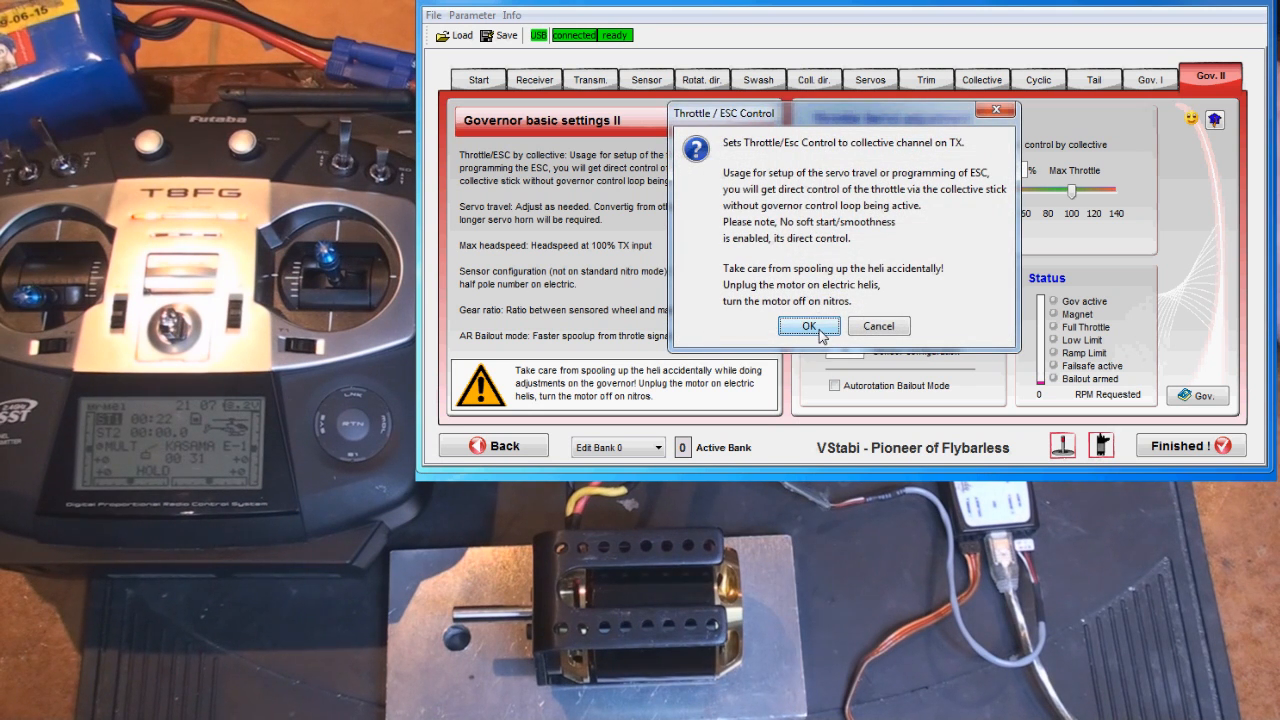
left_click(808, 326)
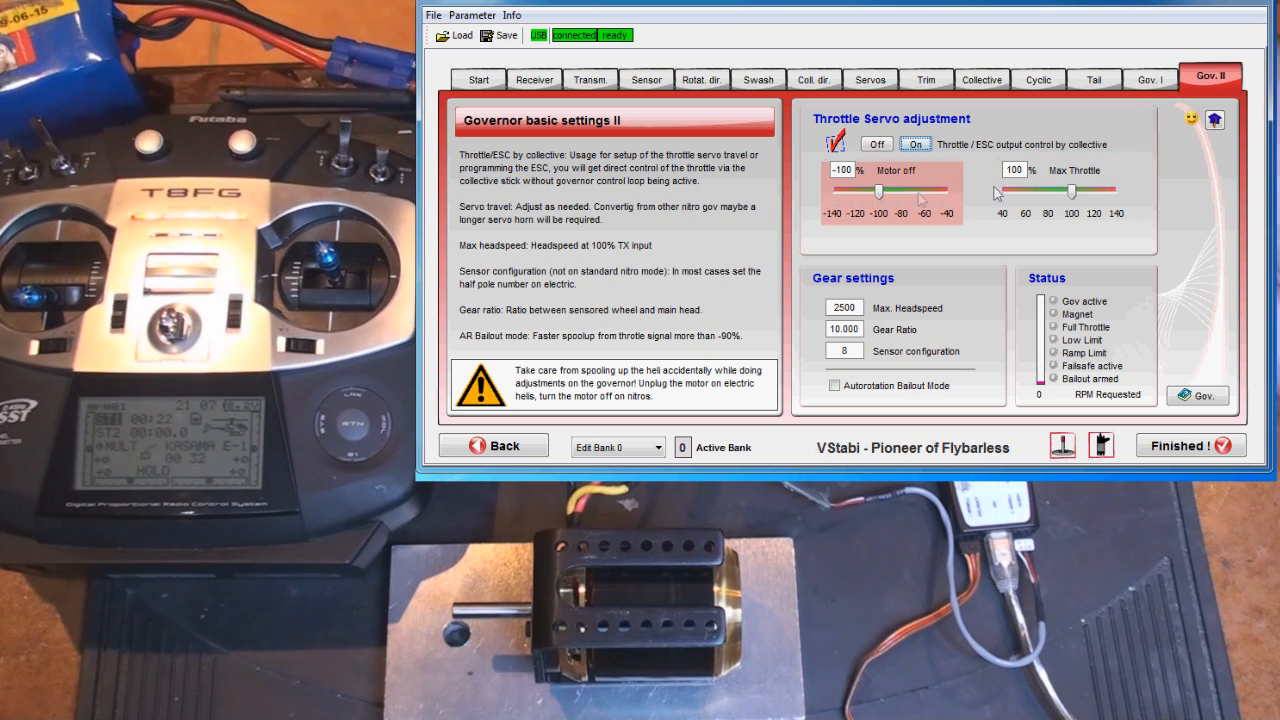
Adjust the Motor off throttle endpoint until it settles at -92%.
left_click_drag(880, 192, 888, 192)
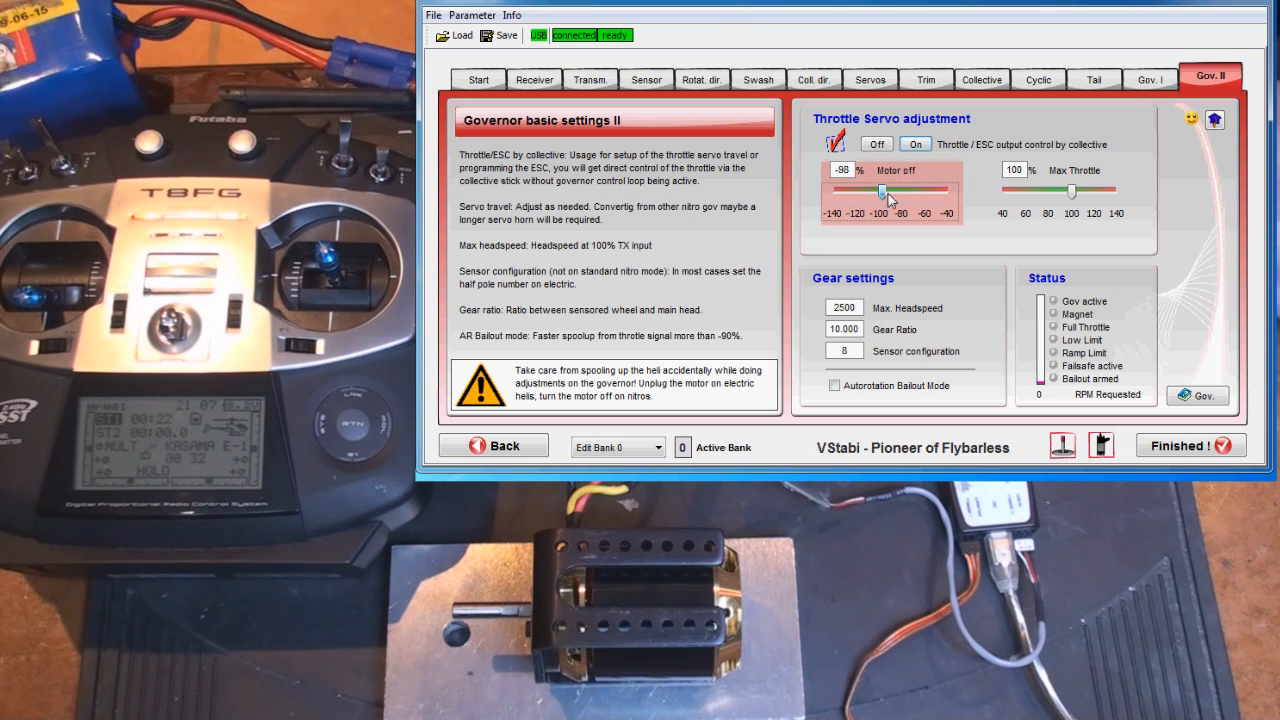
left_click_drag(884, 192, 924, 192)
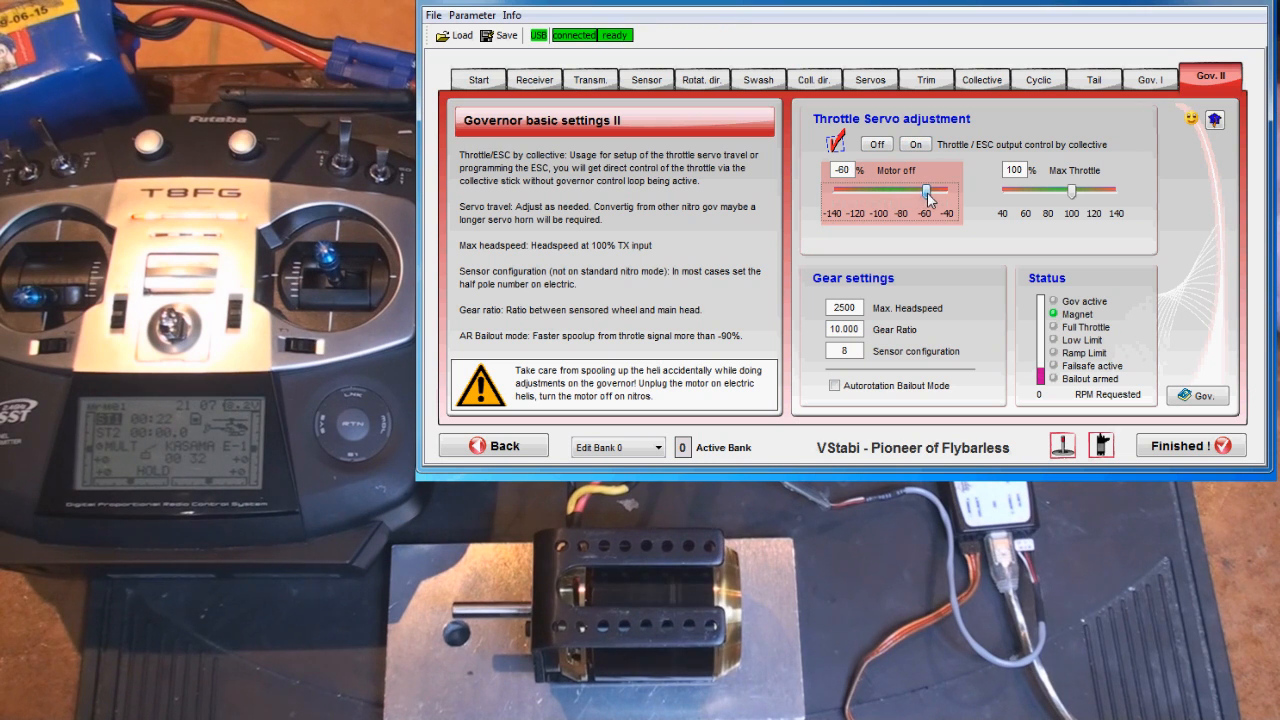
left_click_drag(924, 192, 904, 192)
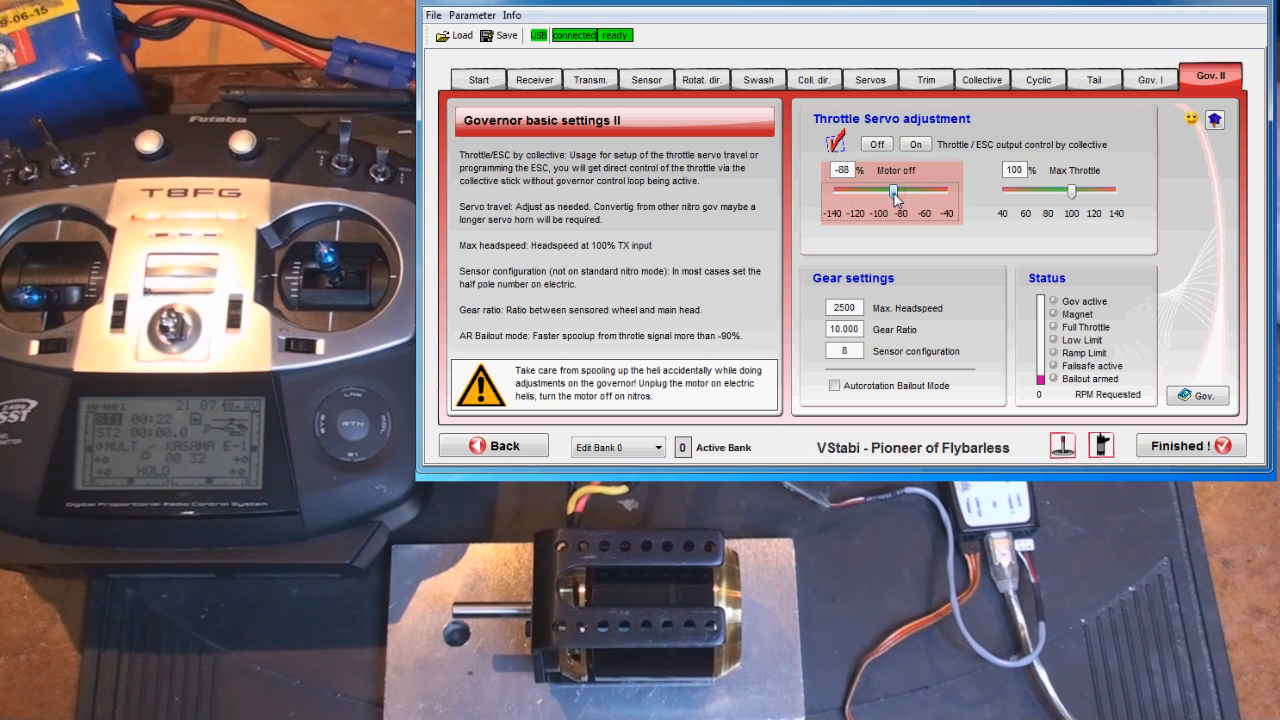
left_click_drag(896, 192, 890, 192)
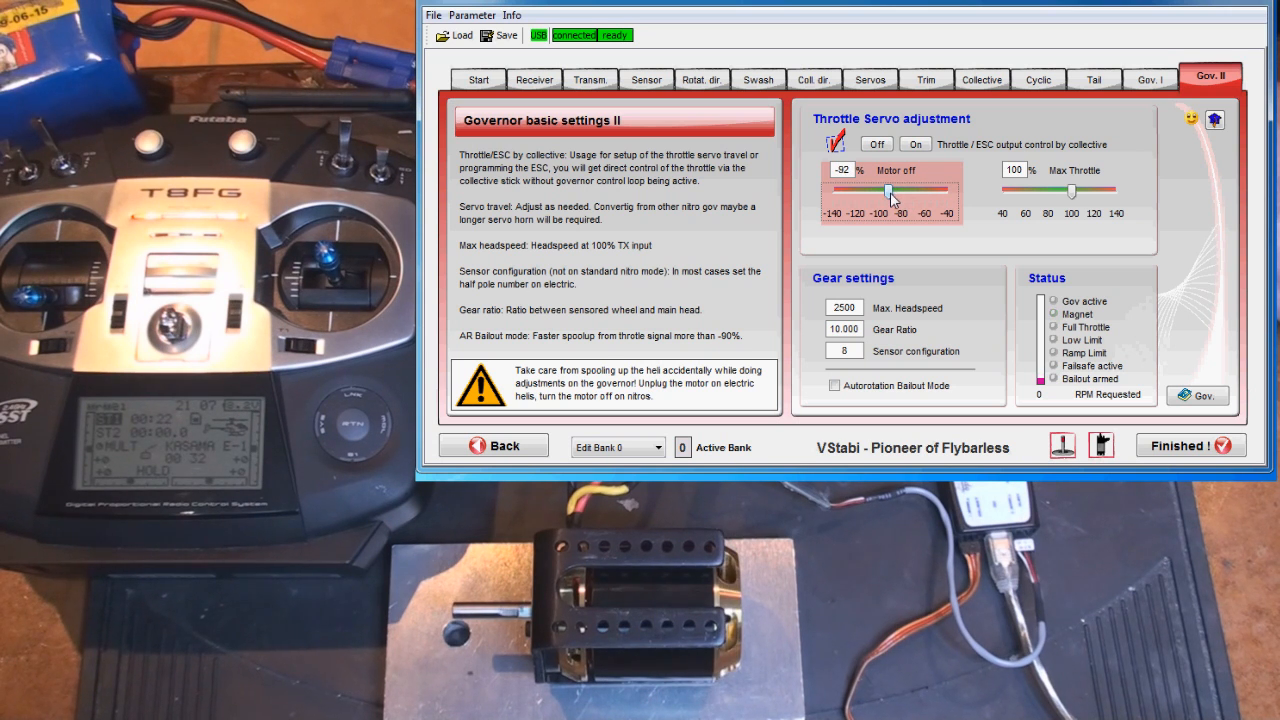
mouse_move(890, 192)
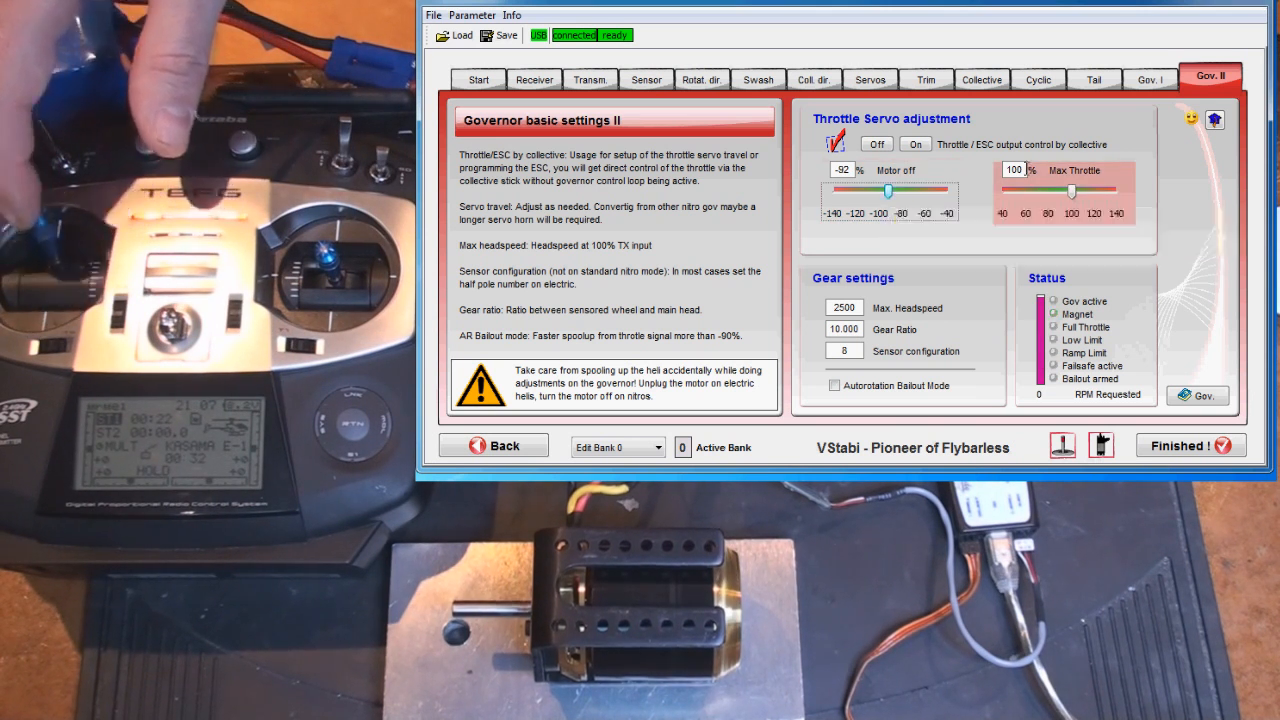
mouse_move(1076, 192)
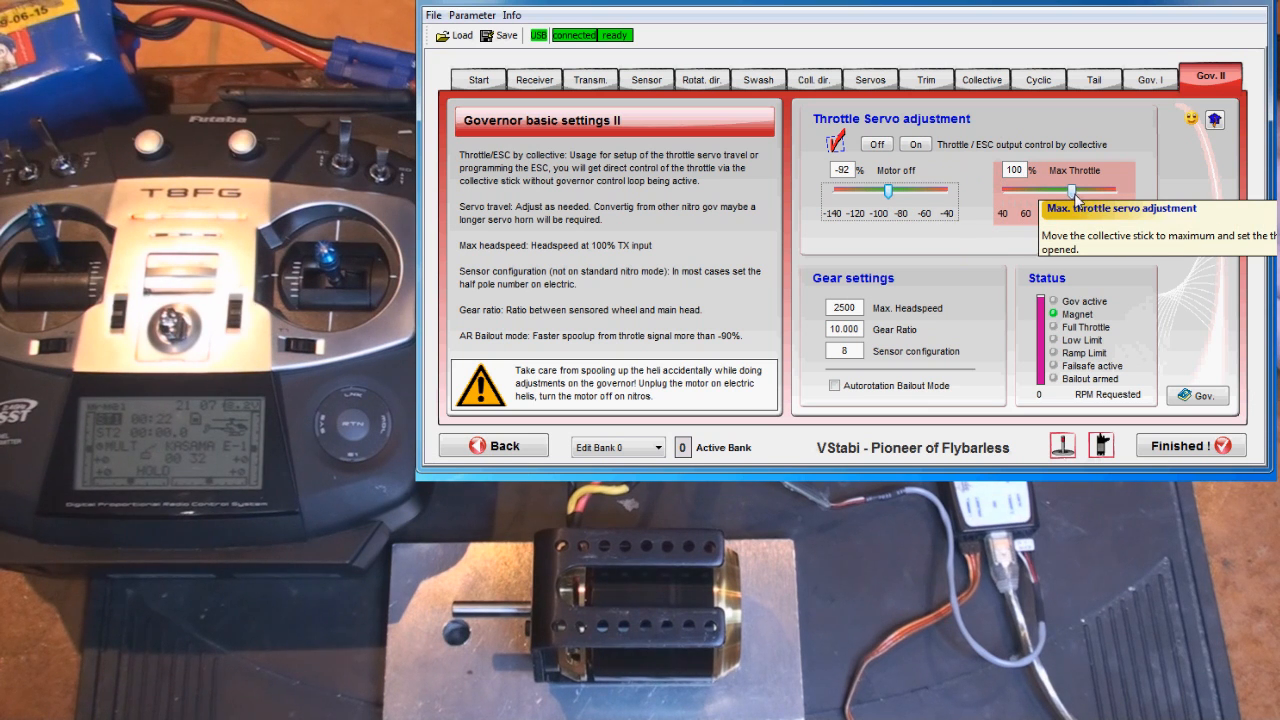
Lower the Max Throttle endpoint from 100 to 92%.
left_click_drag(1076, 192, 1050, 192)
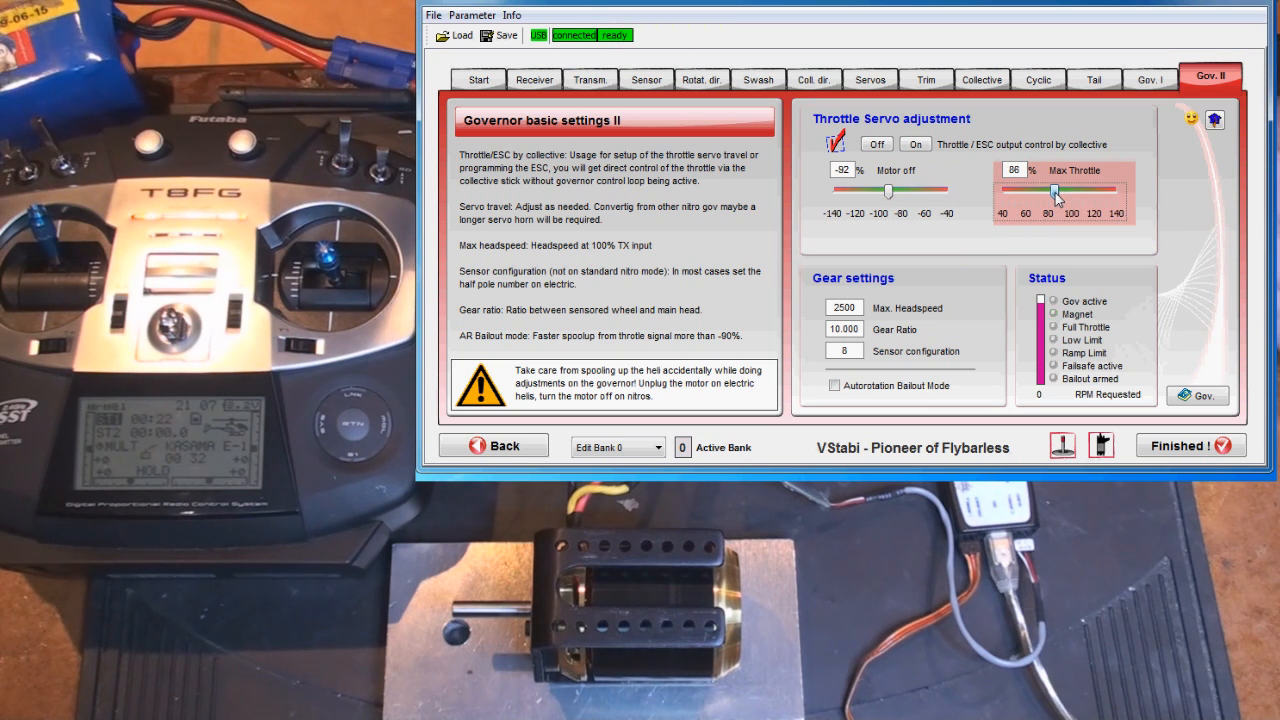
left_click_drag(1052, 190, 1058, 190)
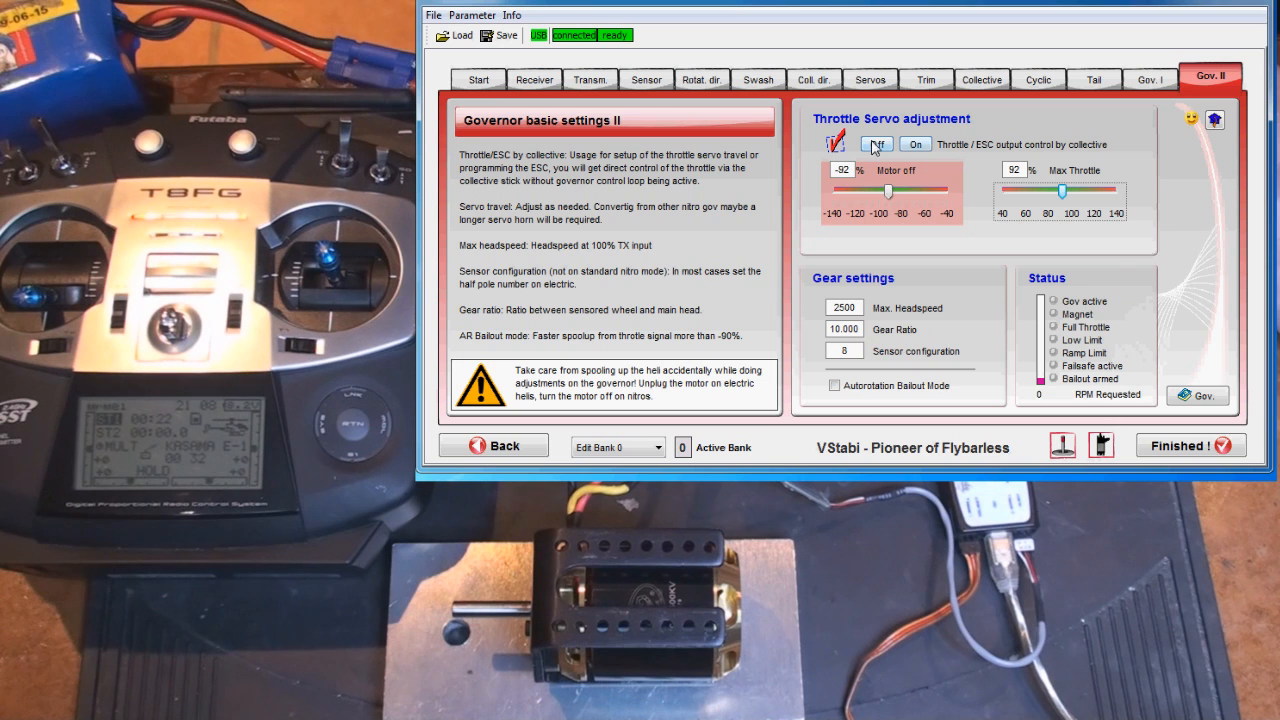
Switch direct collective throttle control back off, keeping endpoints -92% and 92%.
left_click(876, 144)
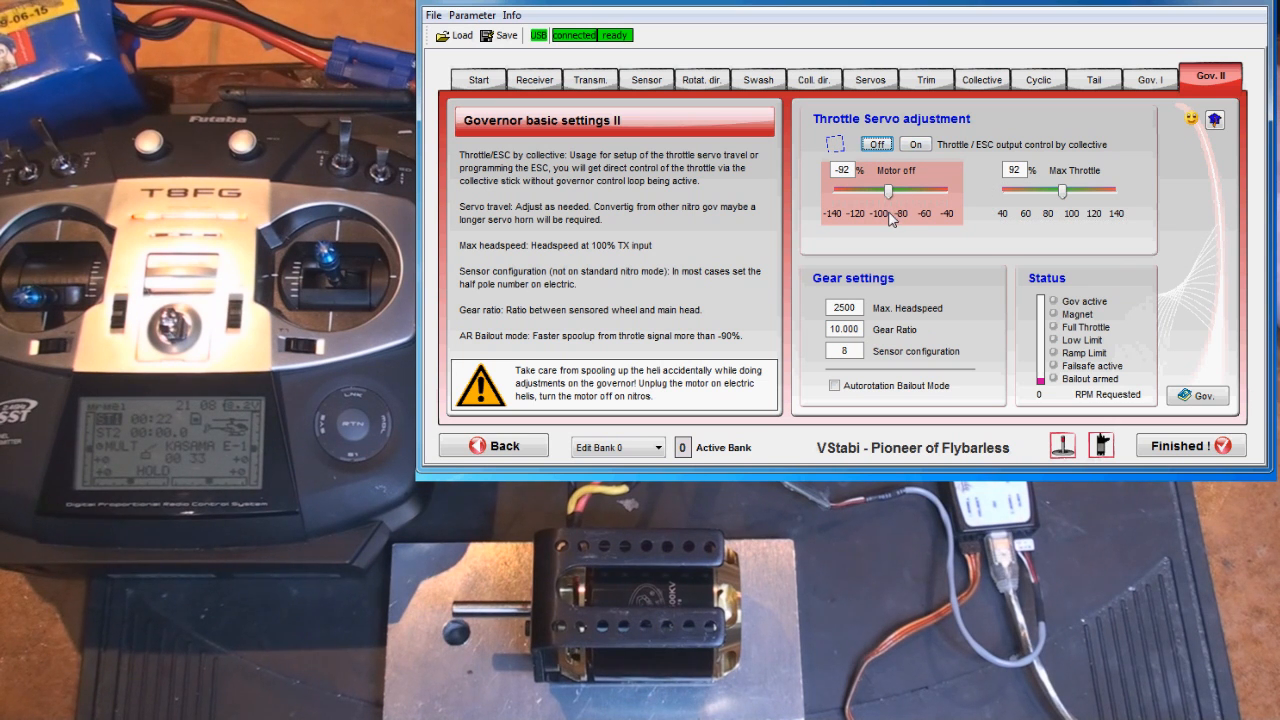
mouse_move(890, 212)
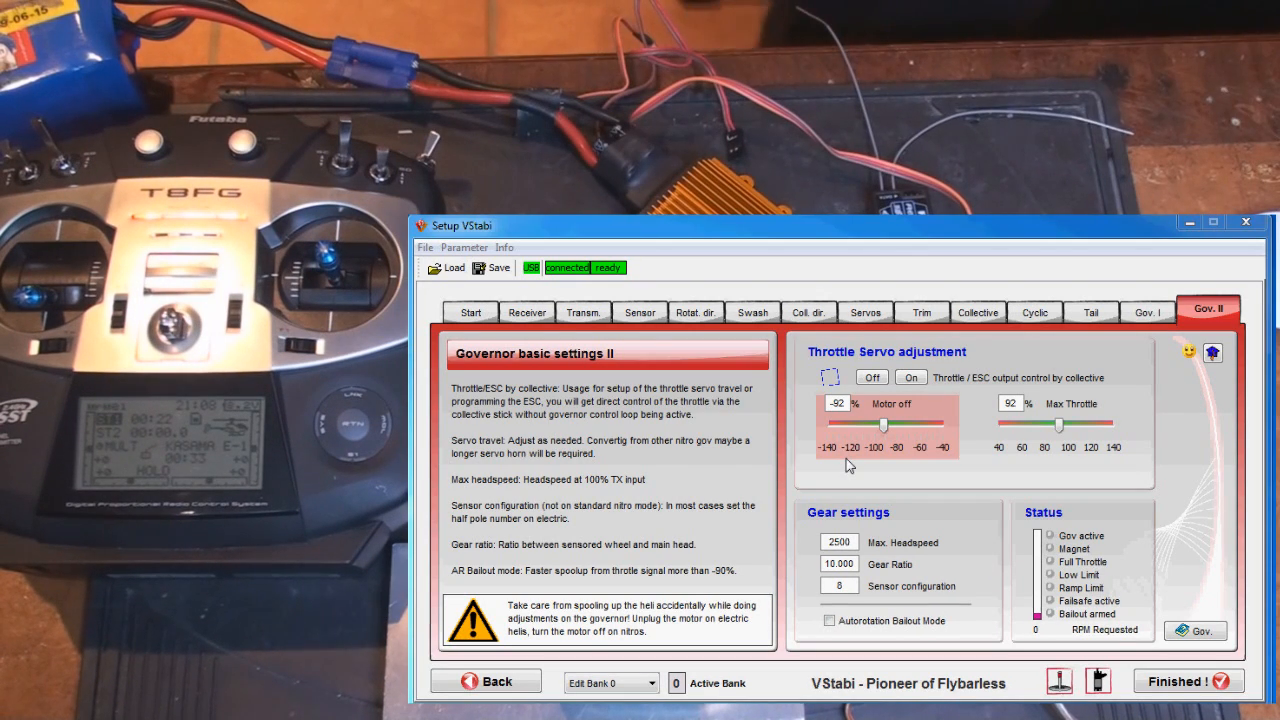
Change the Max. Headspeed value from 2500 to 2200.
left_click(840, 540)
type("2200")
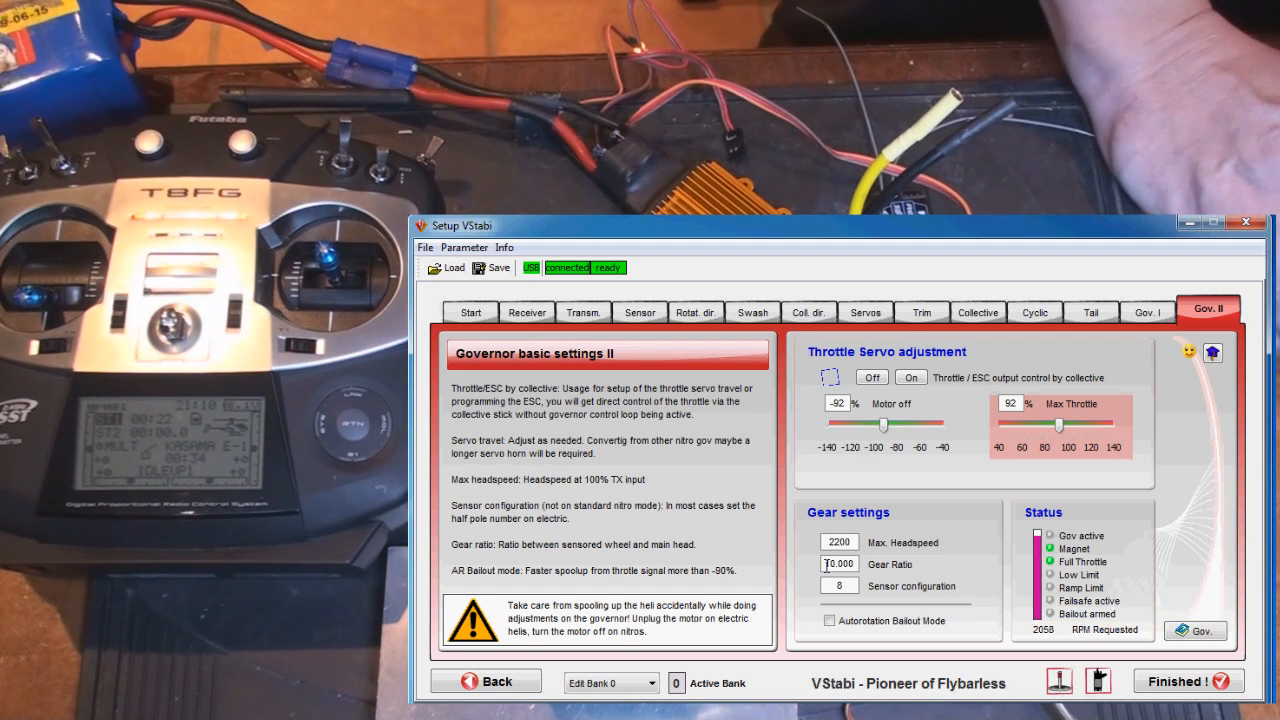
mouse_move(840, 564)
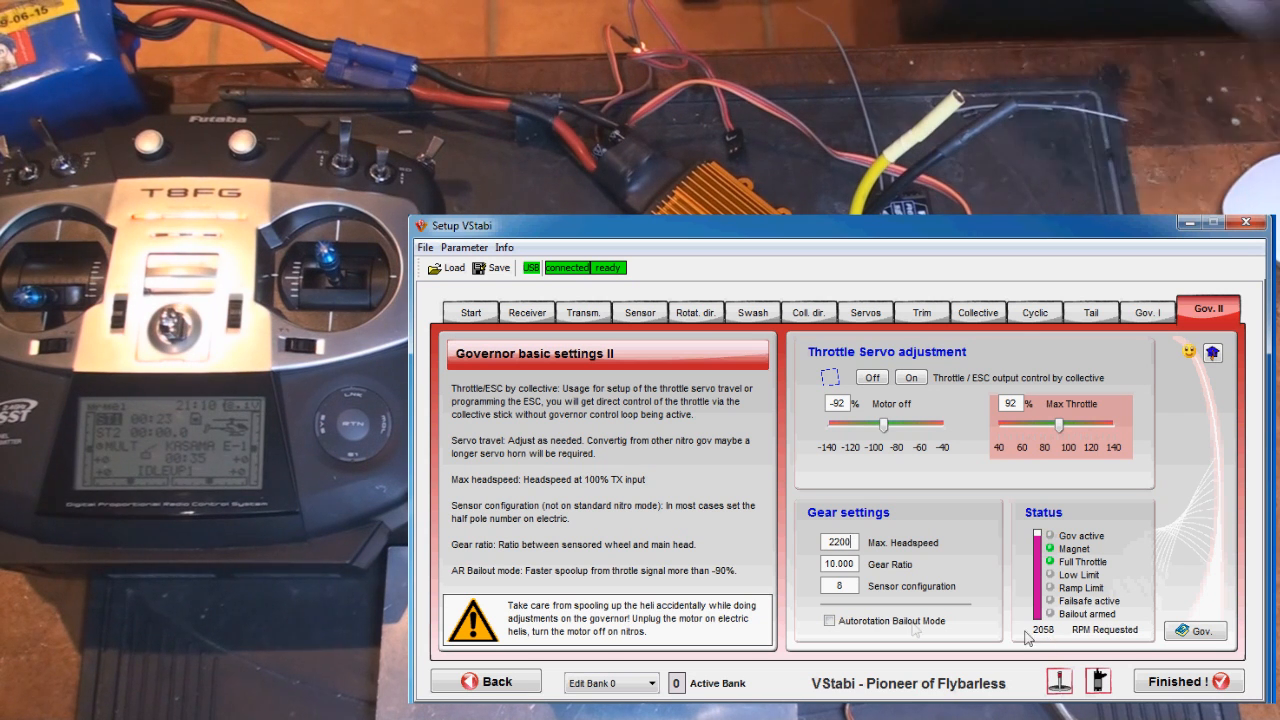
Enter a gear ratio of 8.53 and send it to the unit.
left_click(838, 564)
type("8.52")
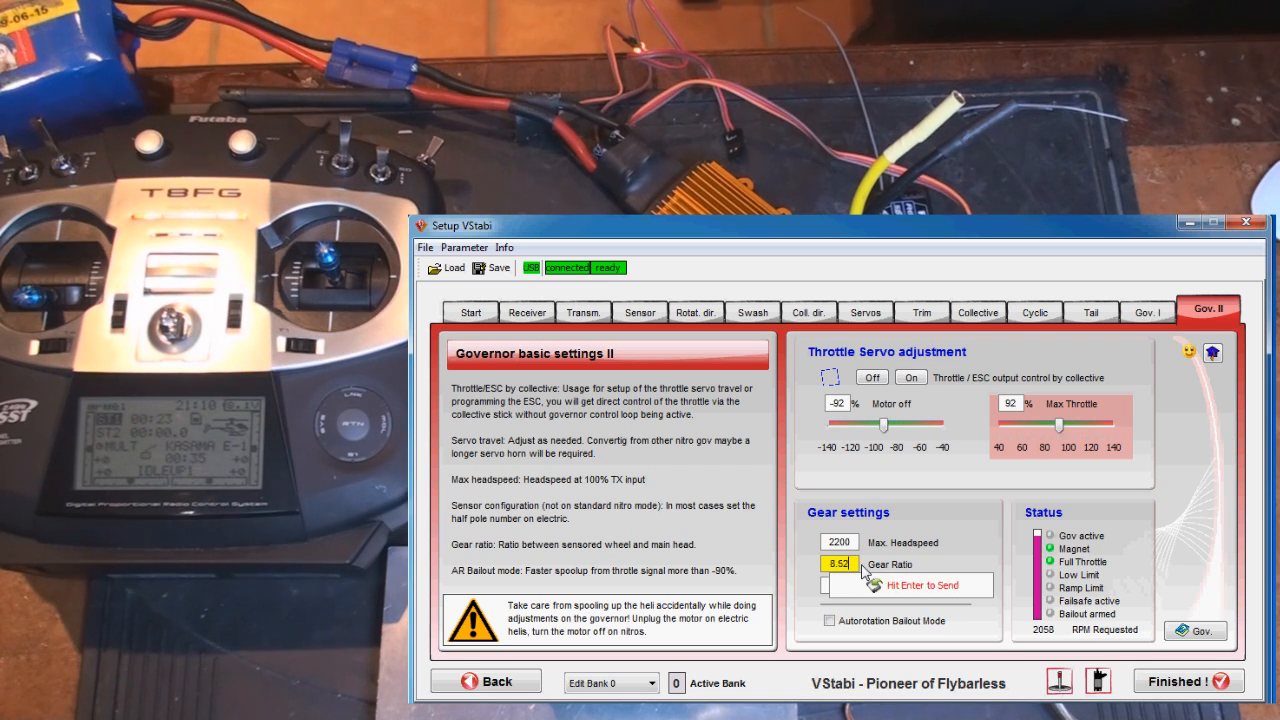
key("Return")
type("5")
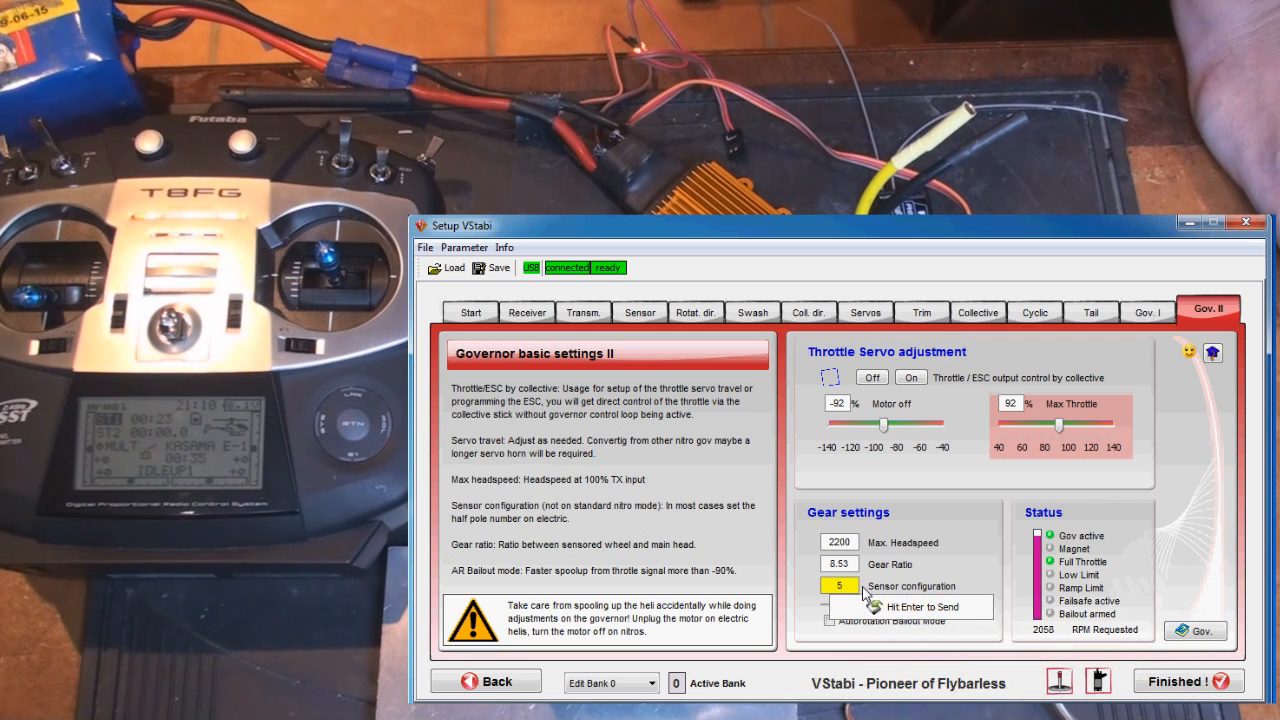
Send sensor configuration value 5 to the unit and select AR Bailout Mode.
key("Return")
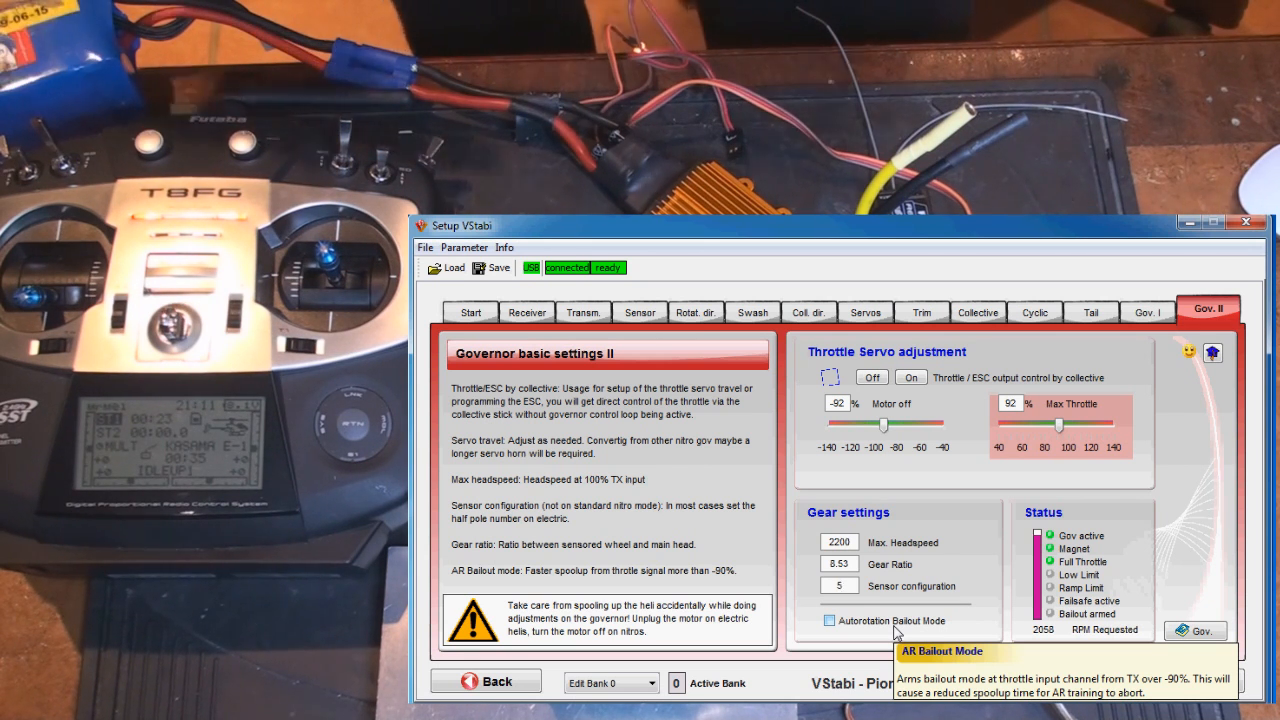
left_click(838, 584)
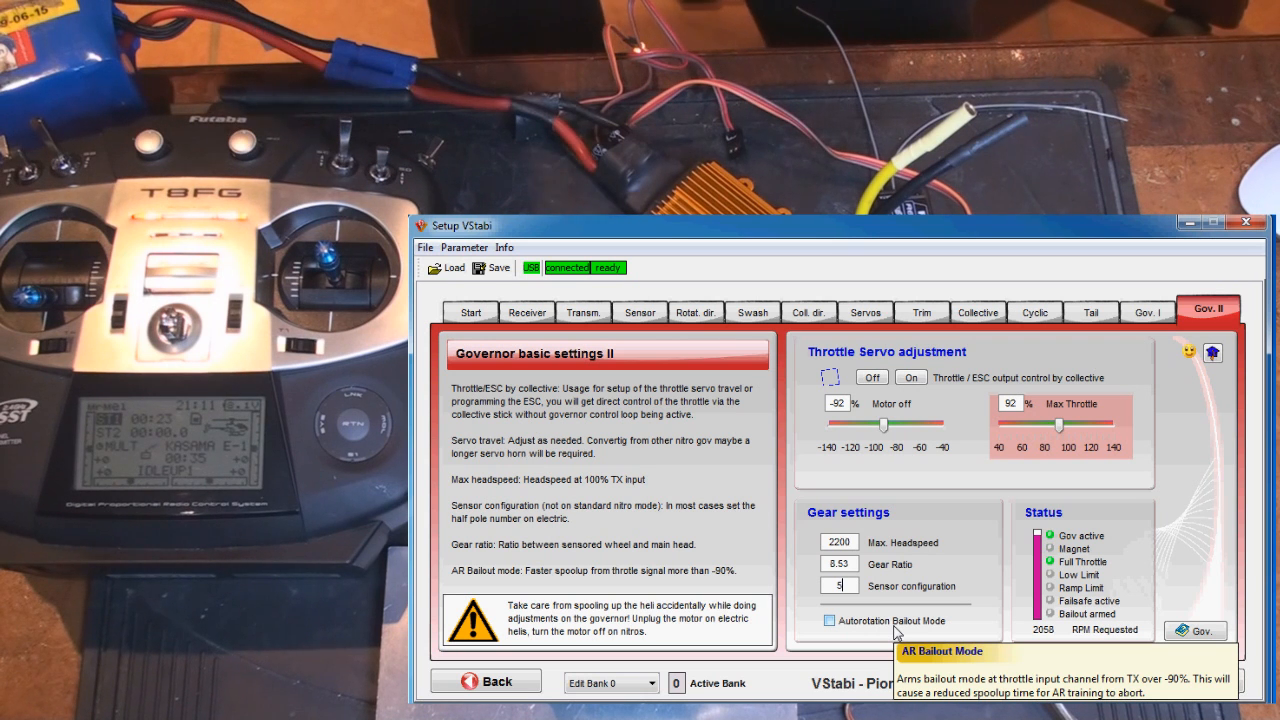